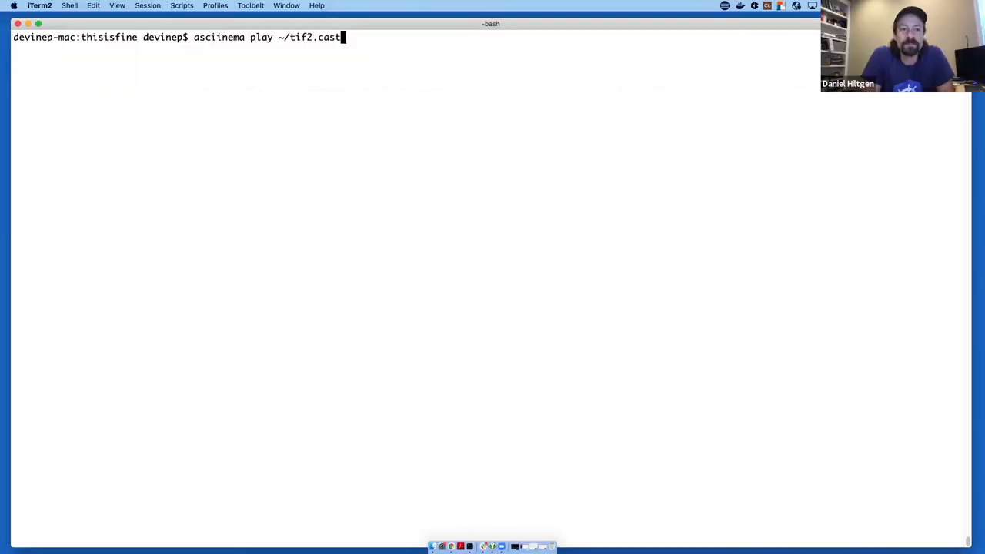
Step: Play the cast, then check the minikube node, the empty pod list and the project files
key(Return)
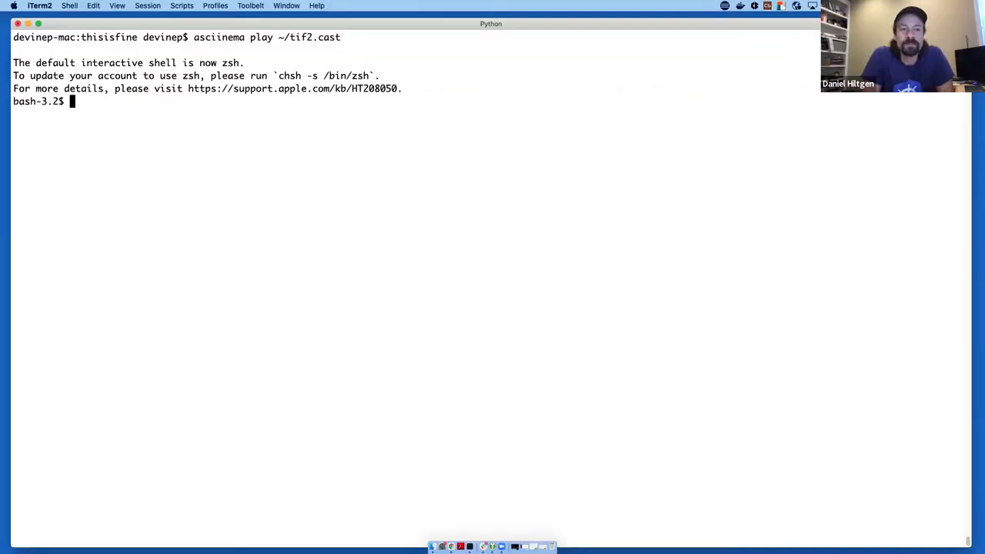
text(kubectl)
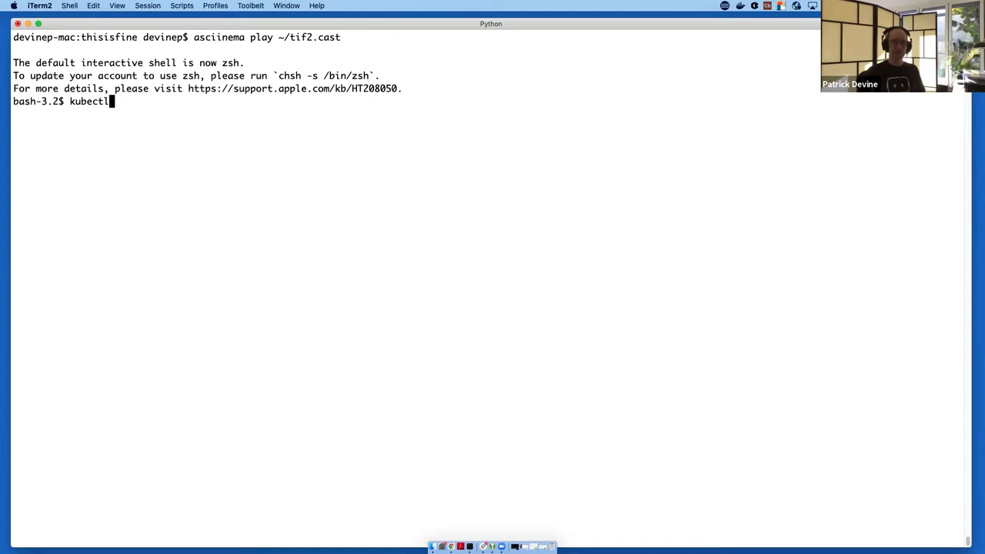
text(get nodes -o wide)
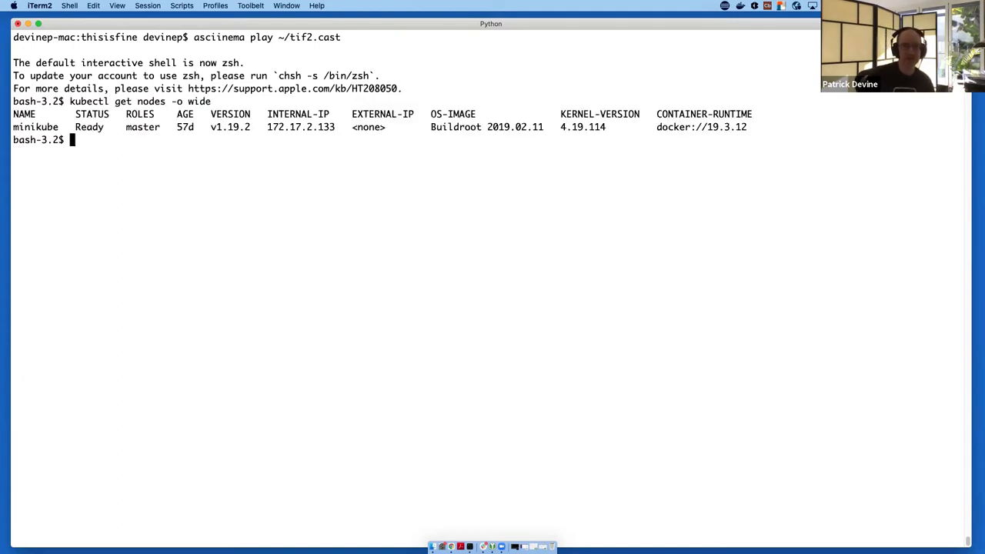
text(kubectl get pods)
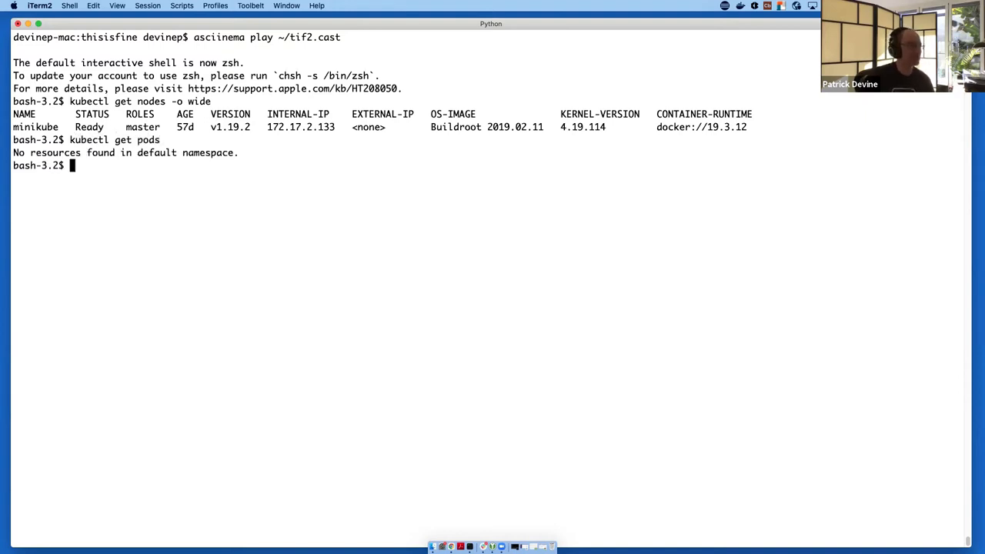
text(ls)
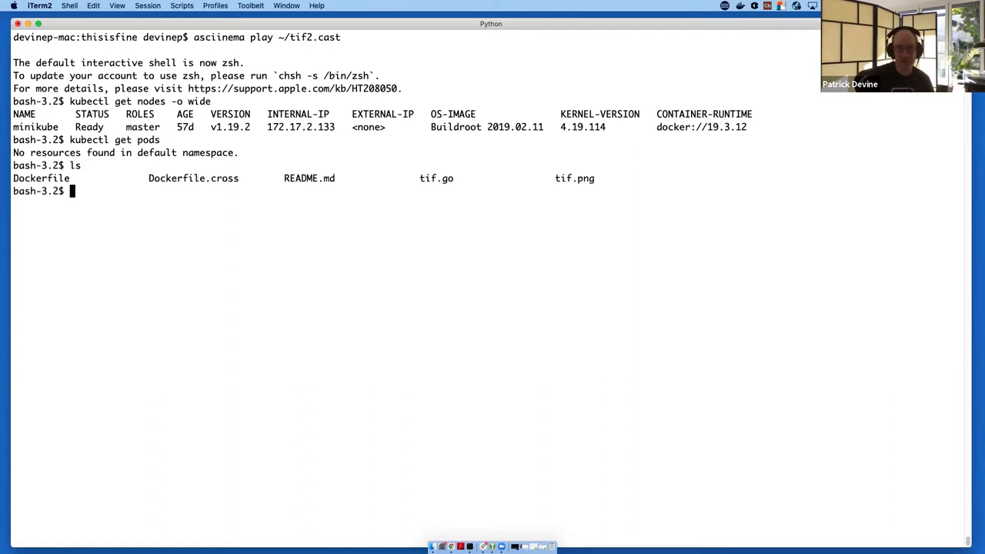
Step: Build the thisisfine:v1 image from the current directory with kubectl build
text(kubectl build)
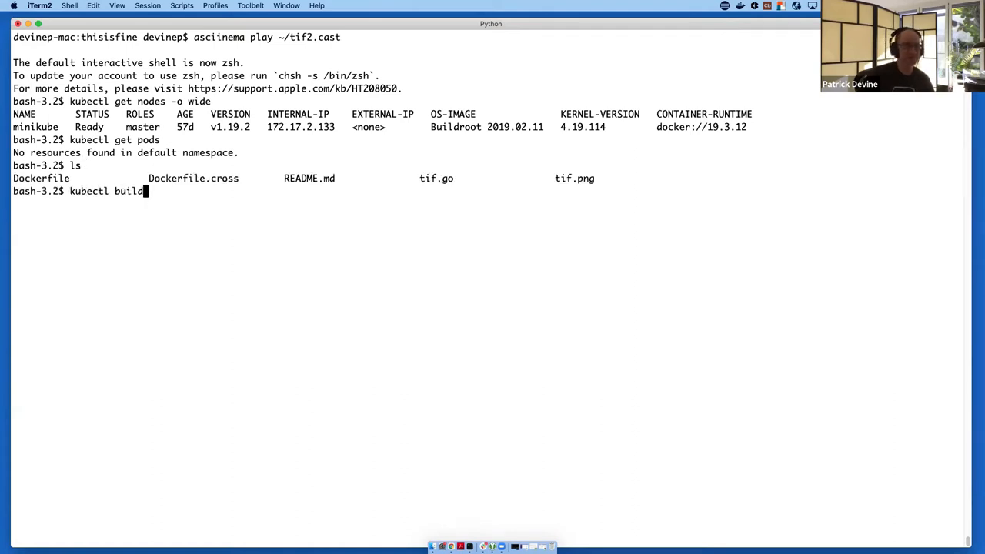
text(-t thisisfine)
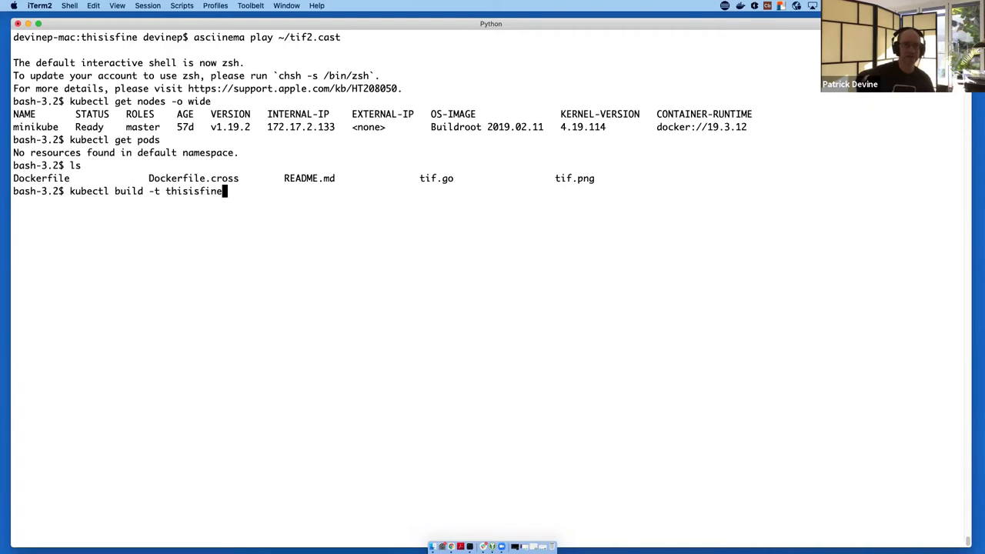
text(:v1 ./)
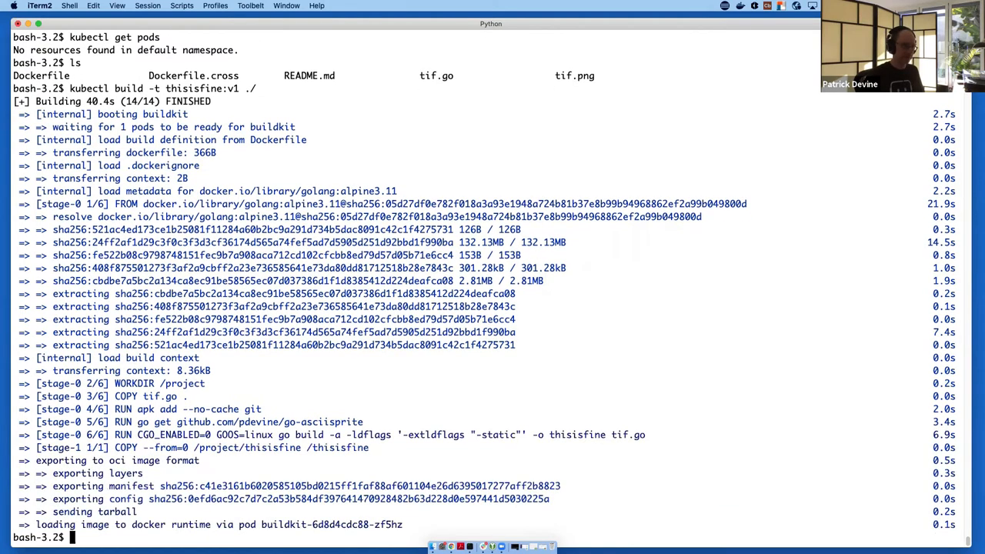
Step: Run thisisfine:v1 as an interactive, auto-removed pod with kubectl run -it --rm
text(k)
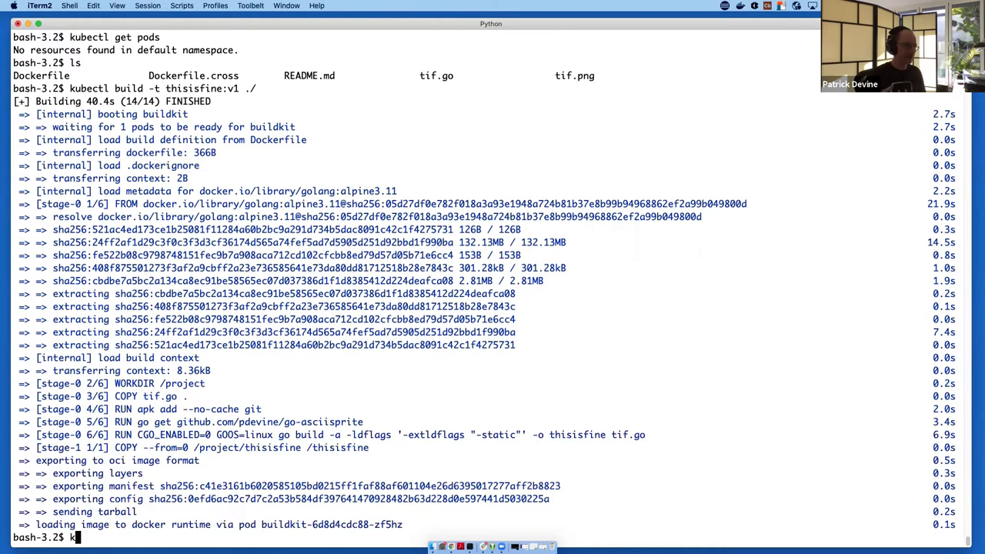
text(ubectl run)
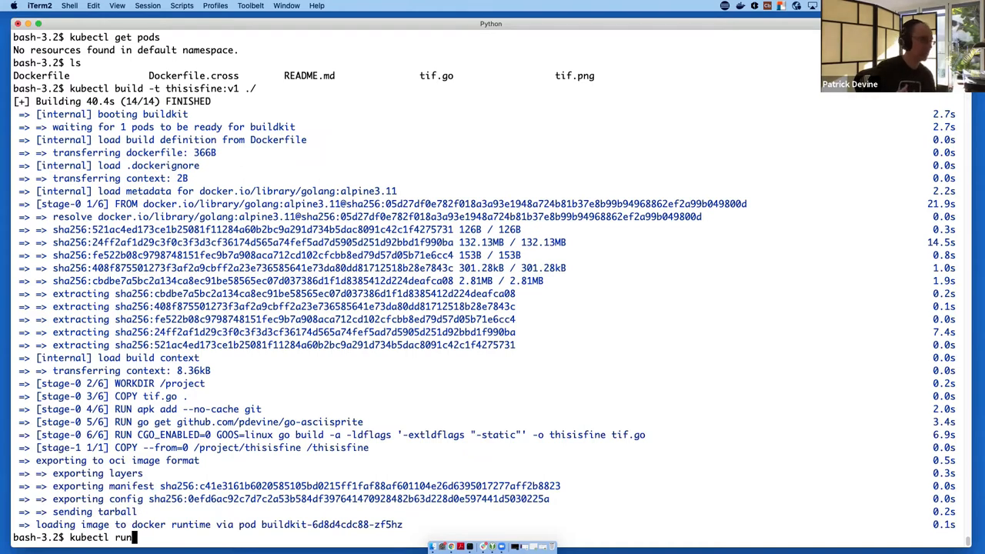
text(-it --r)
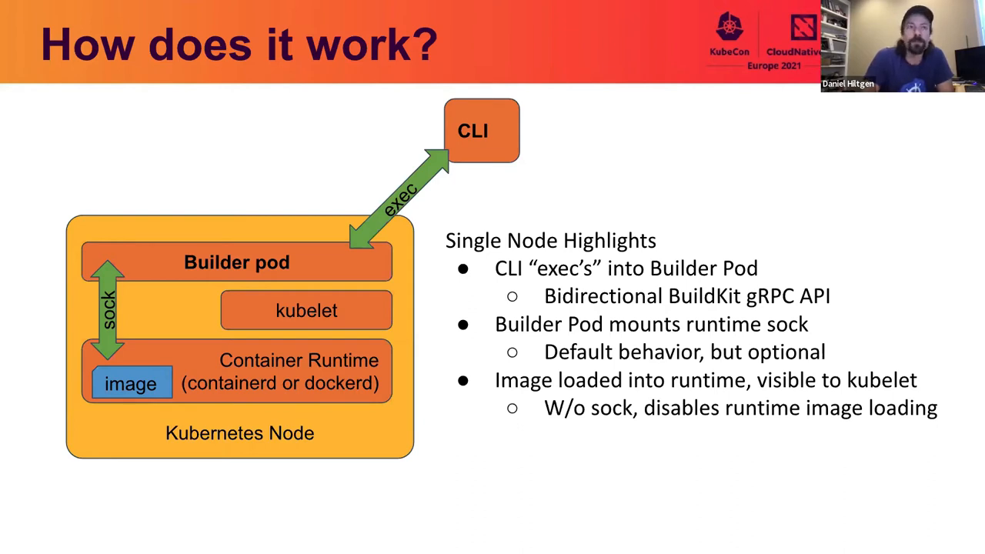
key(Right)
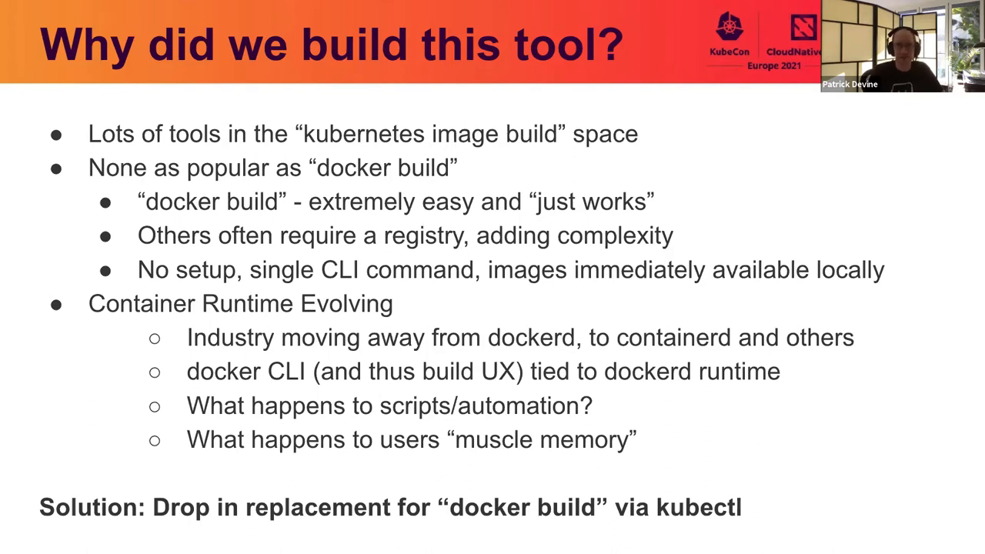
key(Right)
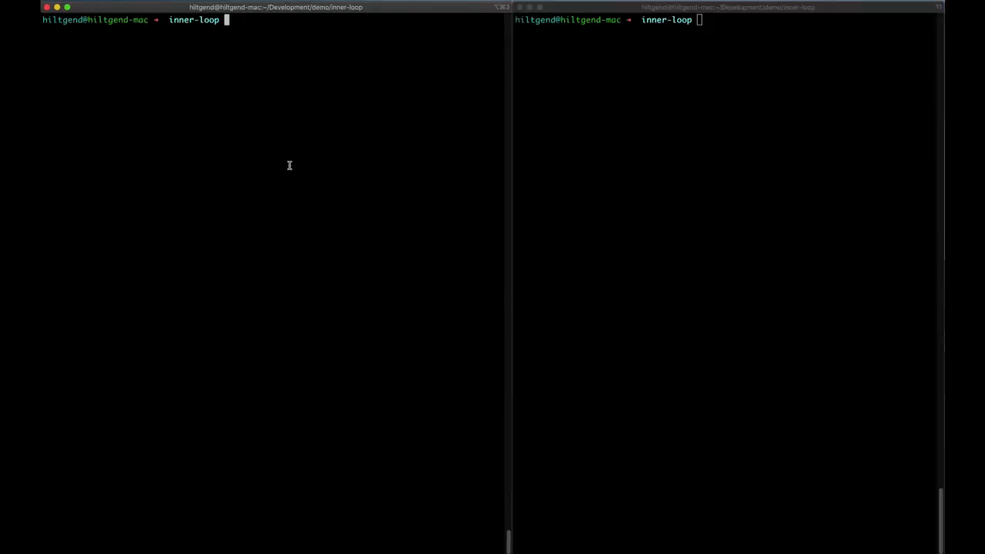
Step: Run vmrun list, list nodes marking NotReady k4f2, list pods, and print the Dockerfile
text(vmrun list)
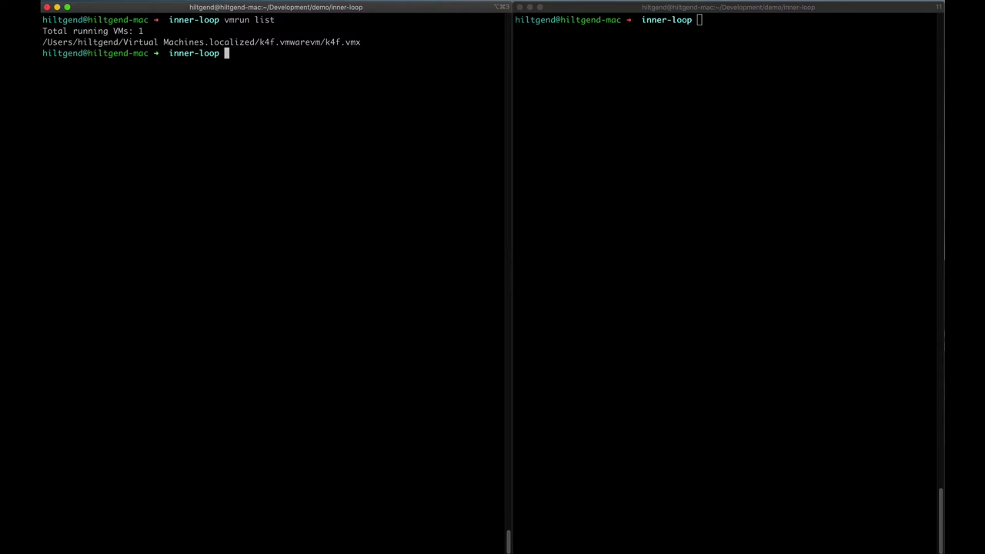
text(kubectl get nodes -o wide)
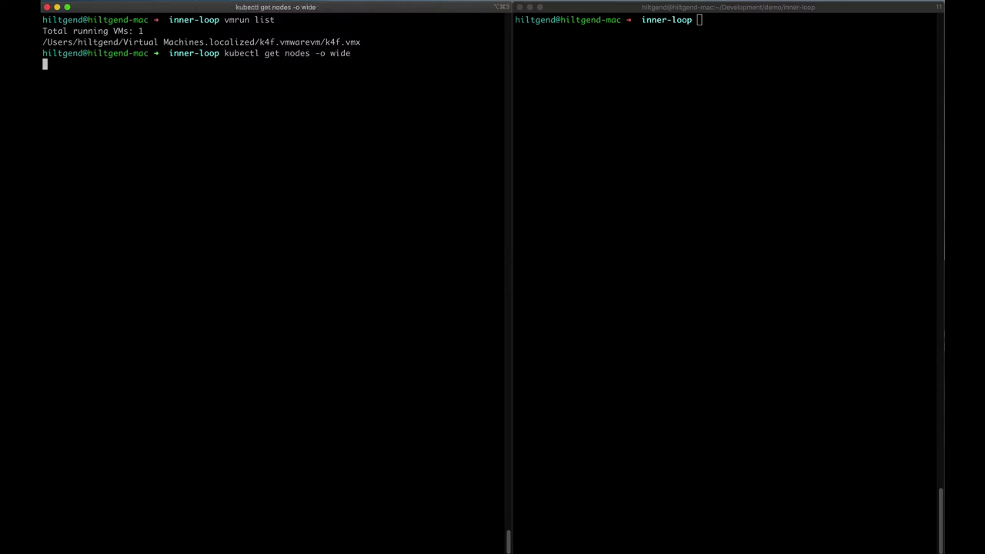
key(Return)
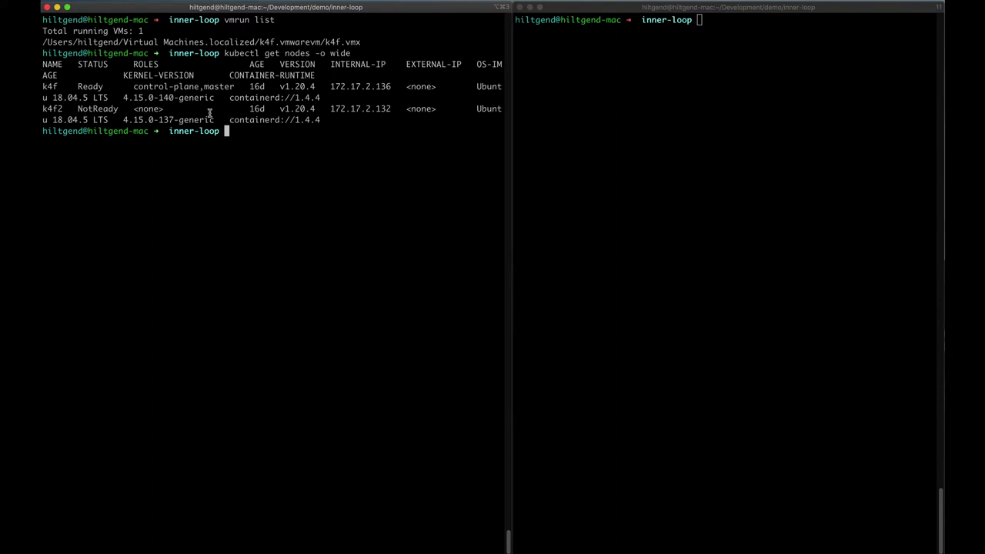
drag(47, 109, 323, 119)
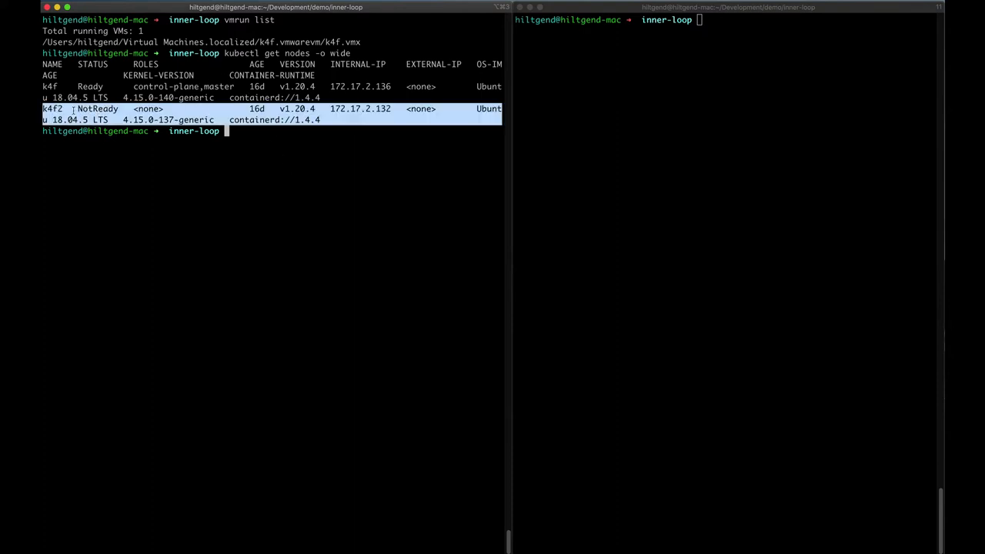
mouse_move(117, 82)
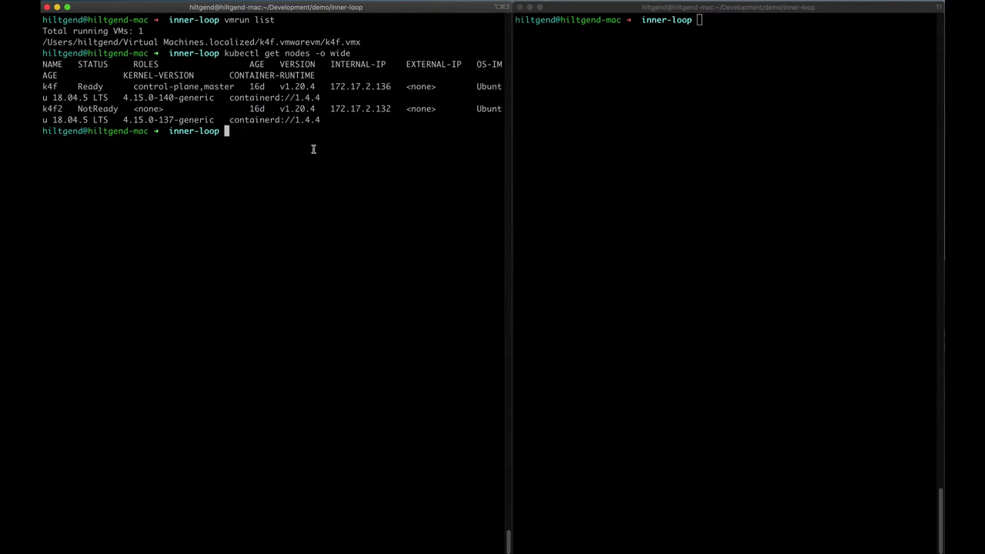
text(kubectl get pods)
text(ls)
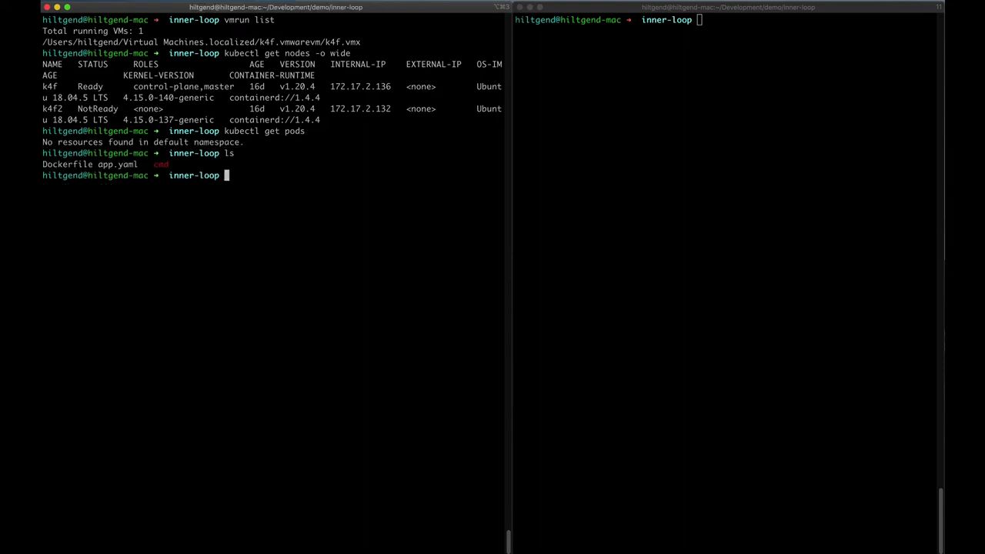
text(cat Dockerfile)
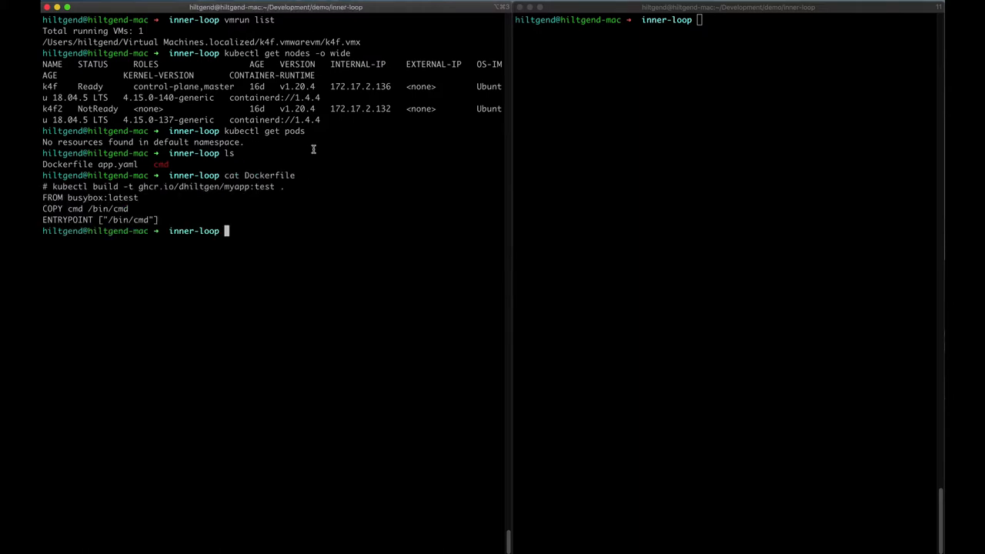
Step: Highlight busybox:latest and /bin/cmd, then print the cmd script and highlight its date echo
double_click(120, 198)
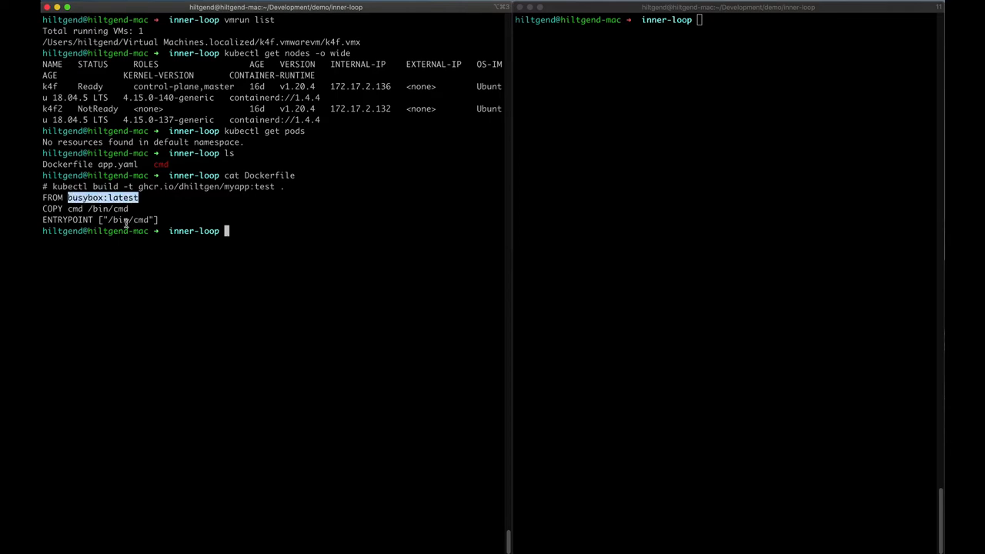
double_click(127, 220)
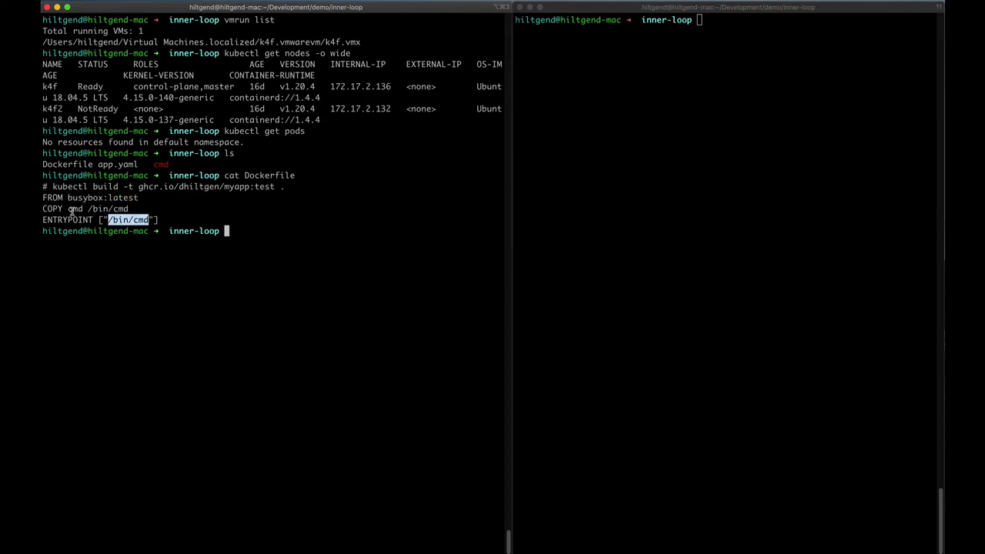
click(274, 222)
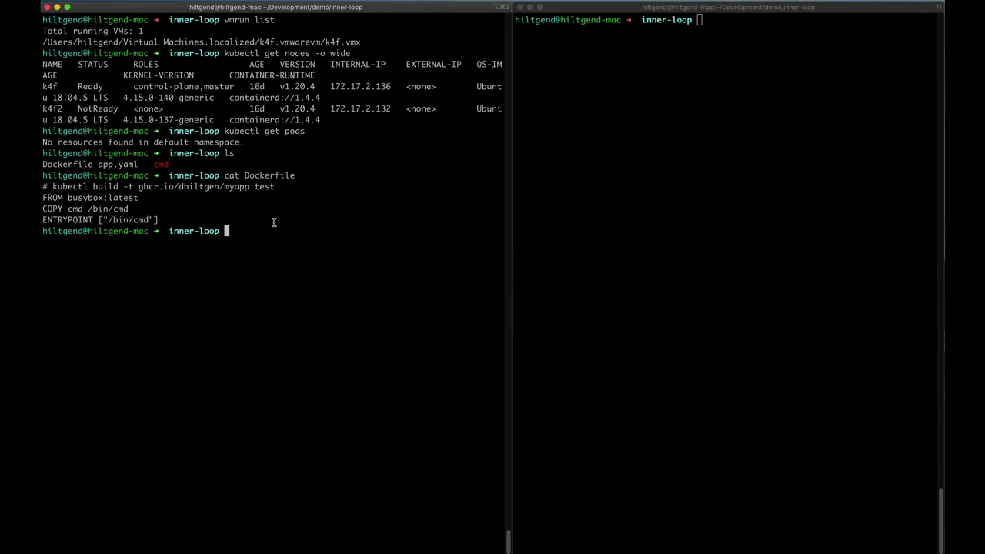
text(cat cmd)
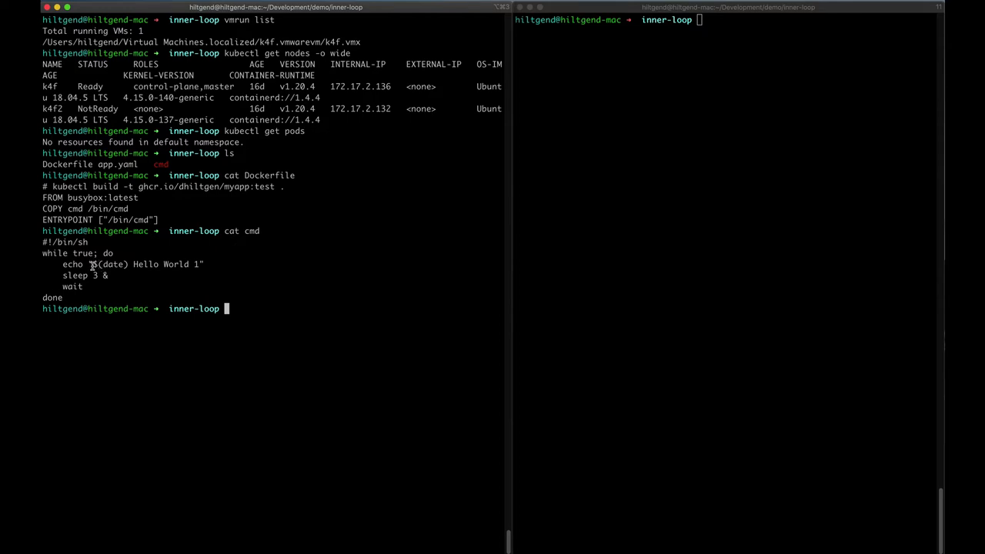
double_click(112, 264)
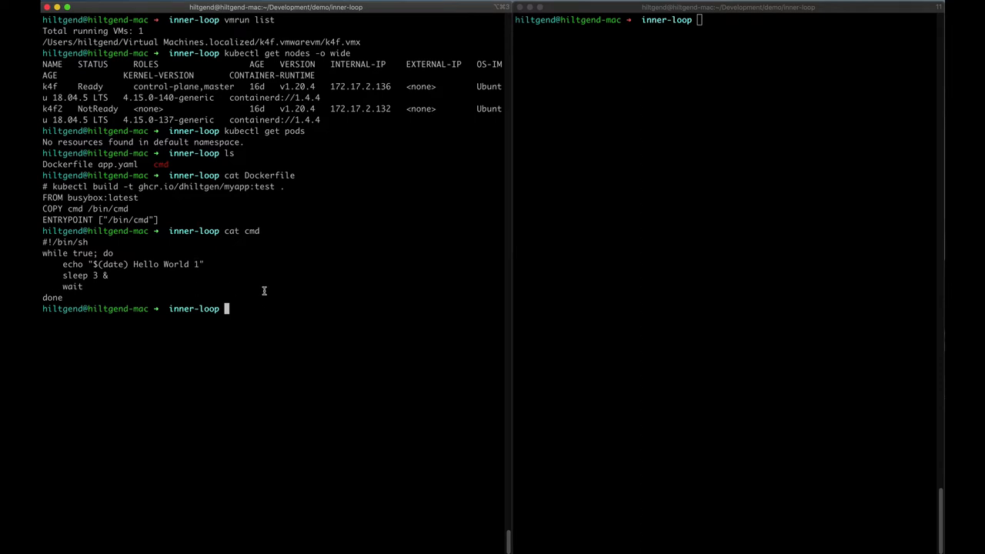
Step: Print app.yaml and highlight its Deployment kind and restartPolicy Always setting
text(cat app.yaml)
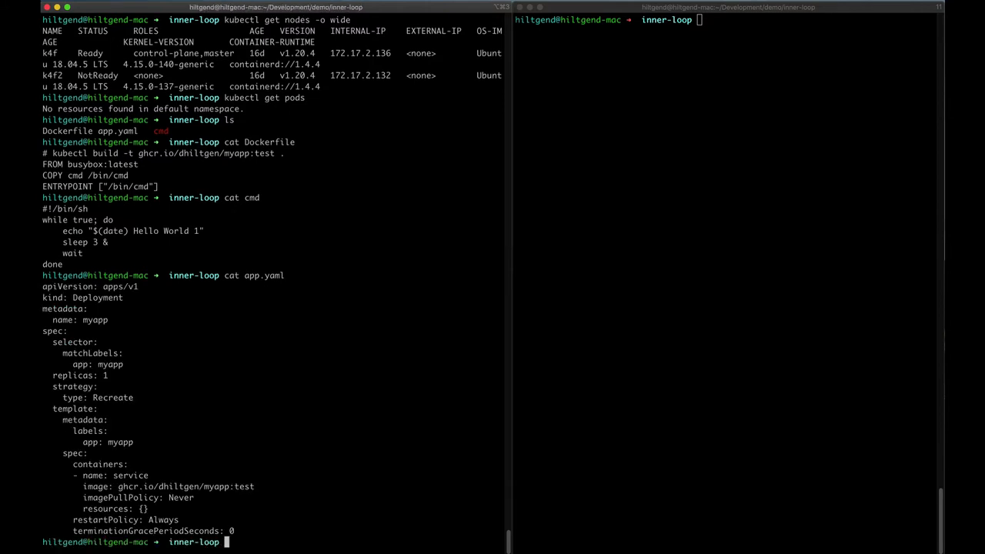
mouse_move(109, 300)
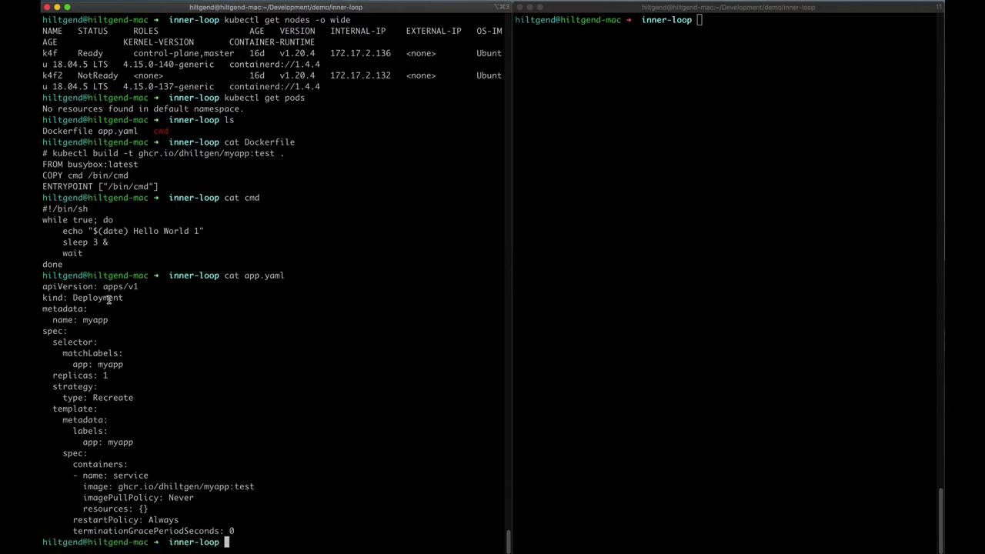
double_click(97, 298)
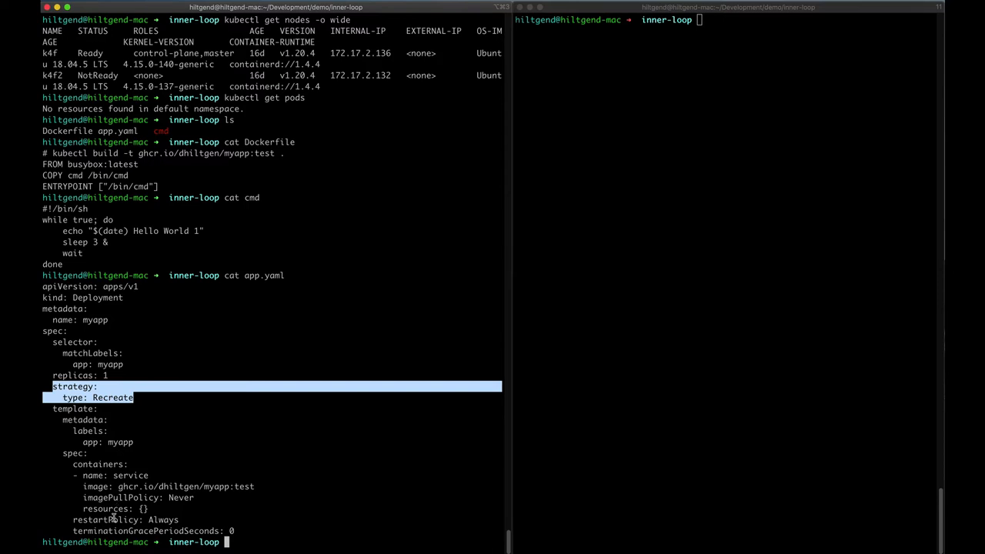
double_click(119, 497)
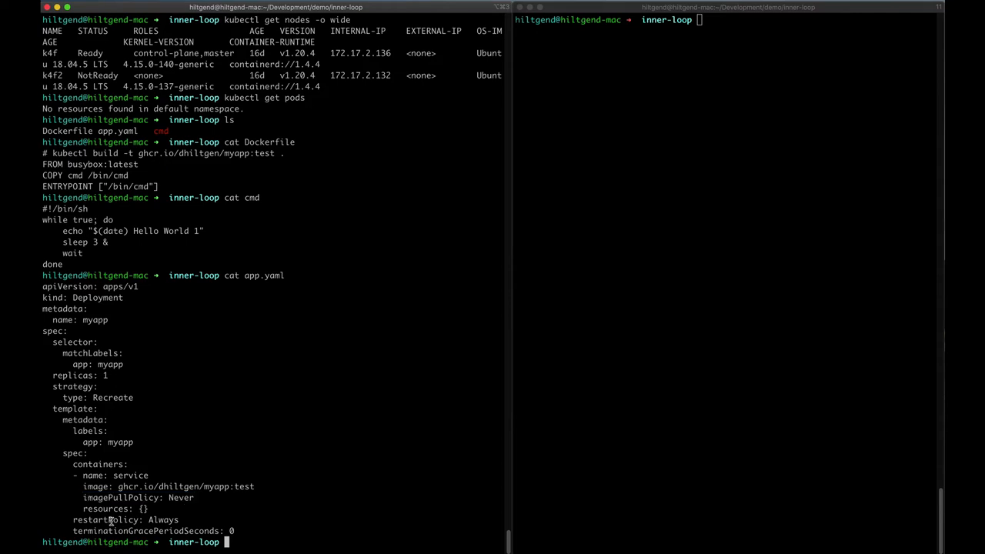
double_click(123, 520)
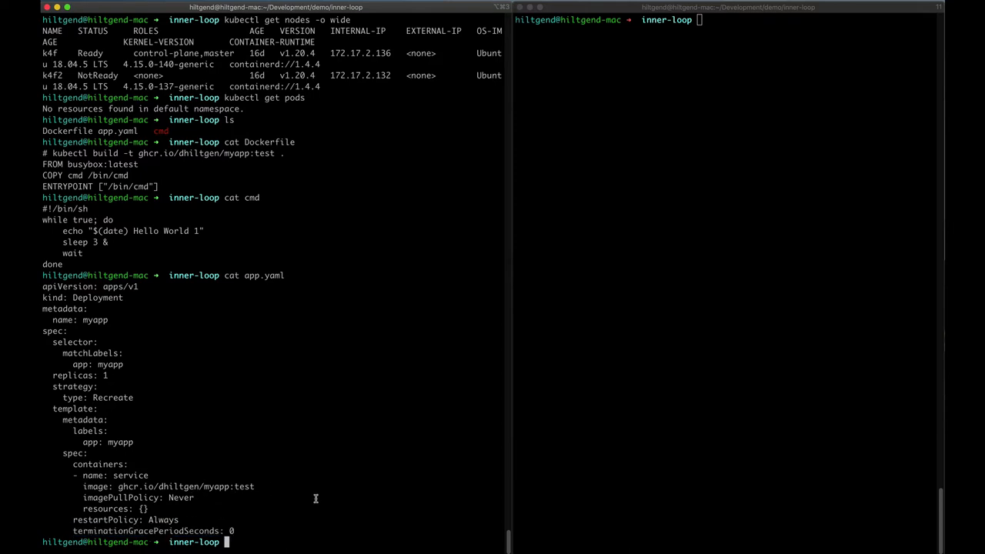
mouse_move(71, 153)
text(kubectl build -t ghcr.io/dhiltgen/myapp:test .)
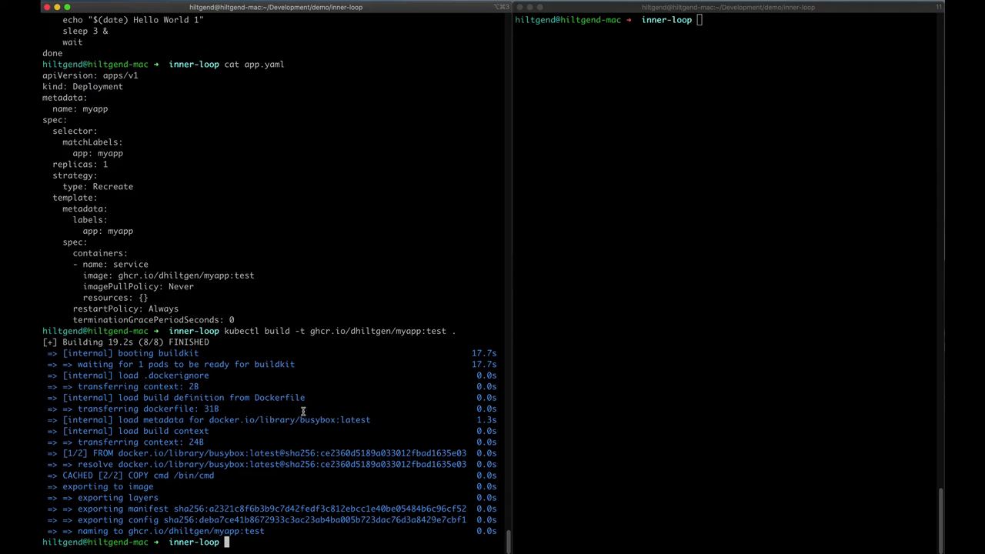
mouse_move(277, 409)
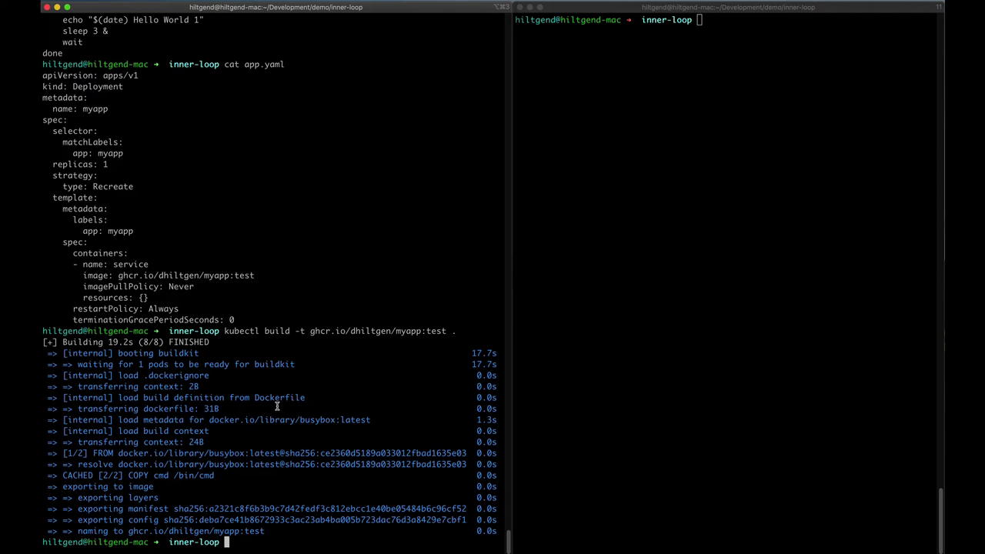
mouse_move(327, 361)
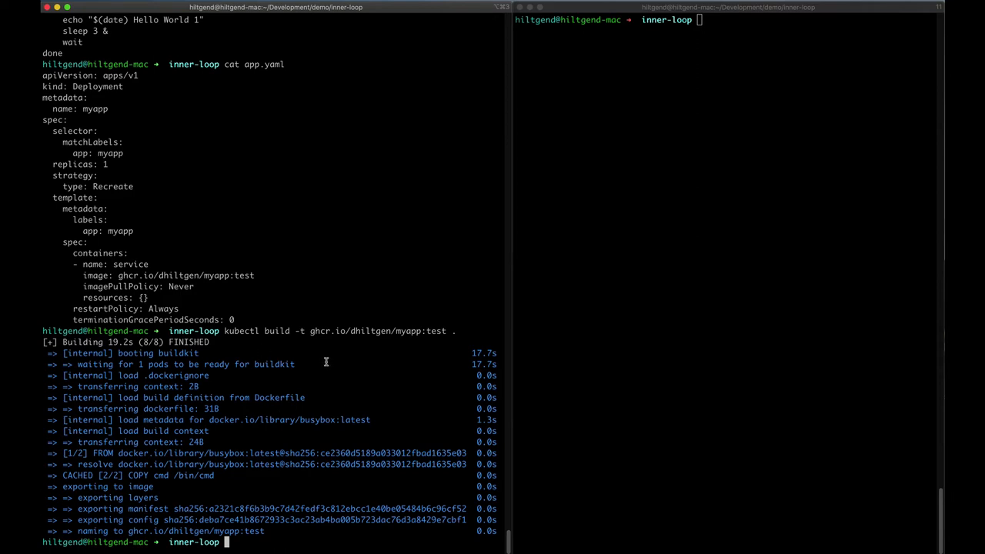
mouse_move(270, 371)
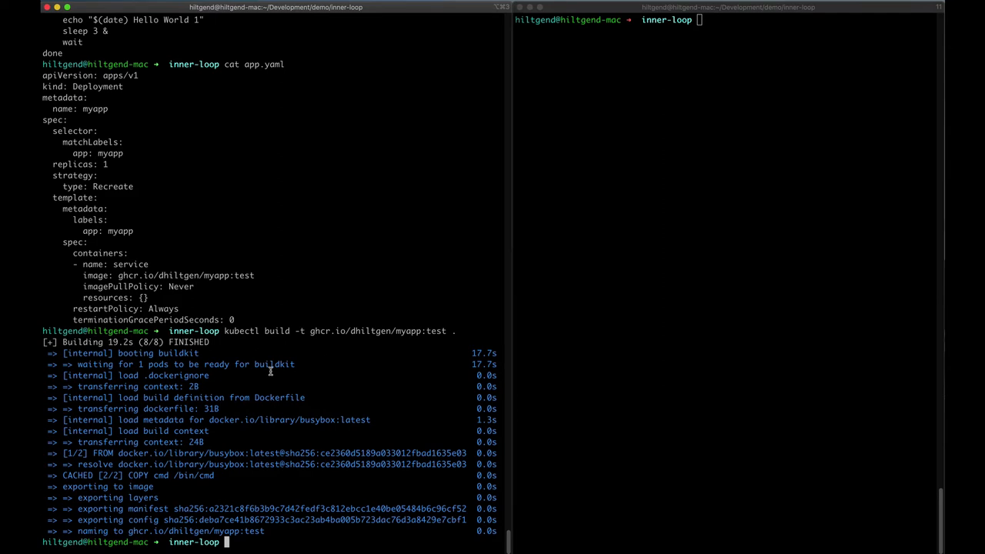
mouse_move(355, 368)
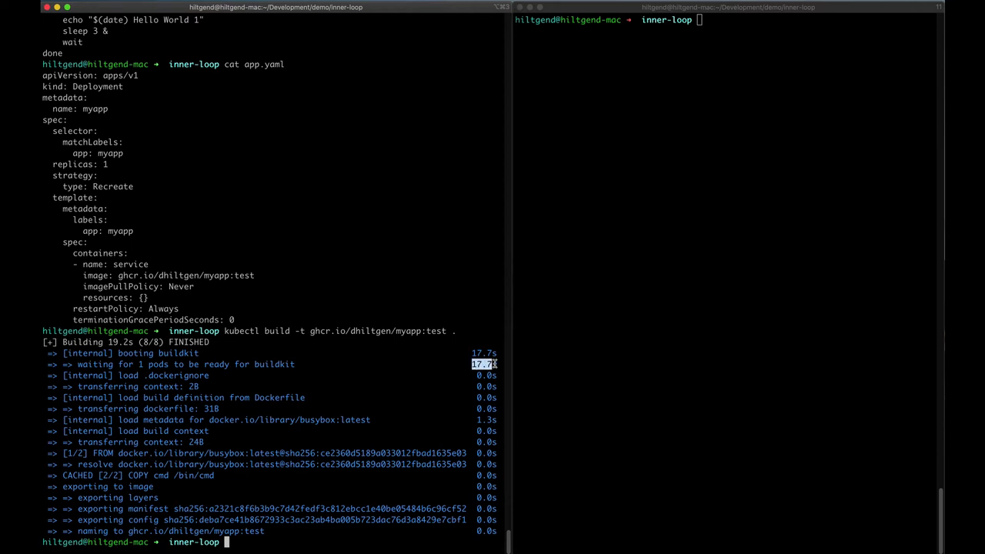
mouse_move(418, 362)
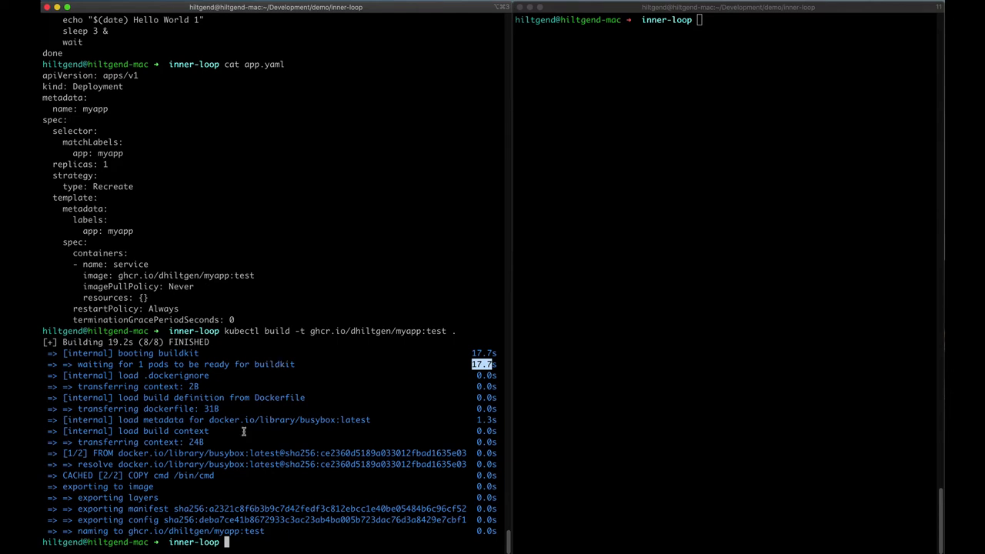
mouse_move(174, 466)
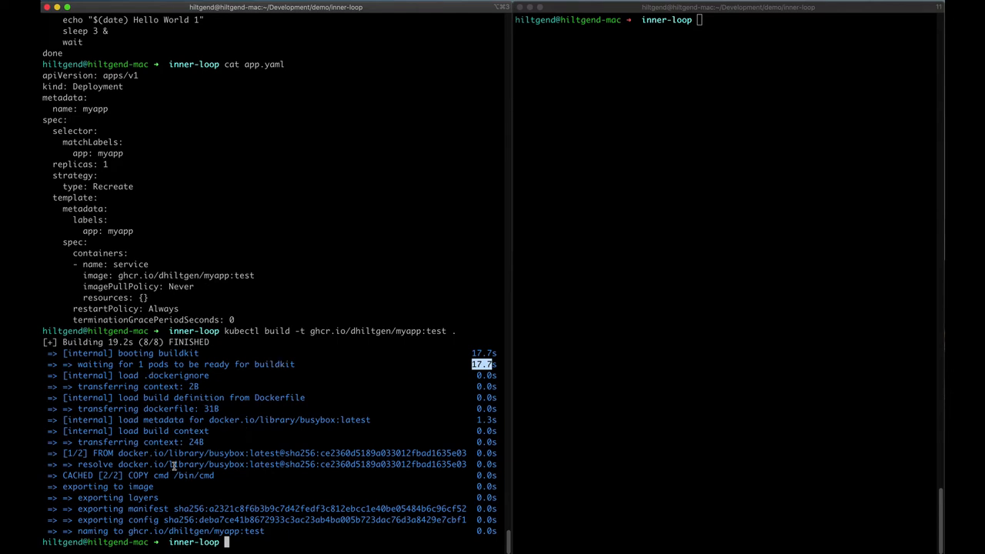
mouse_move(173, 466)
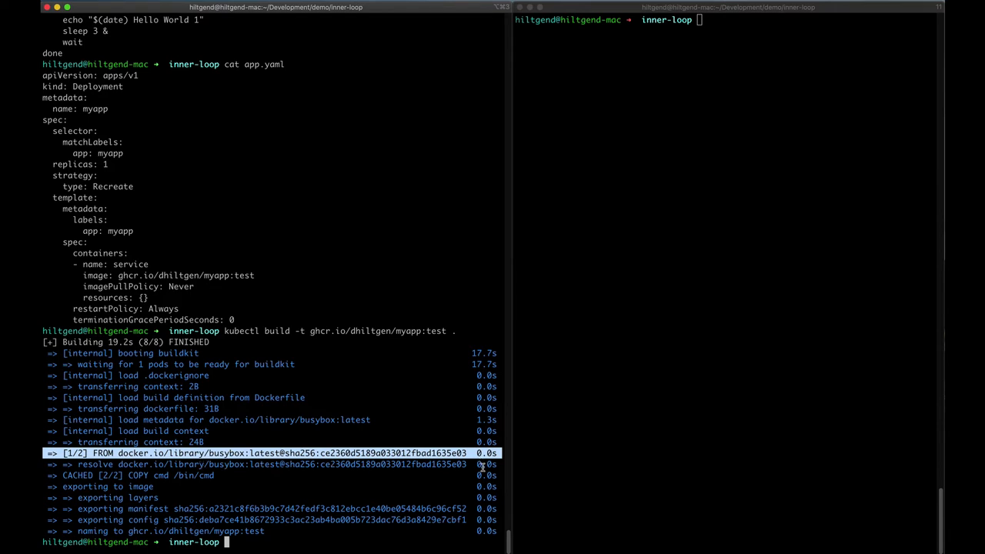
mouse_move(128, 490)
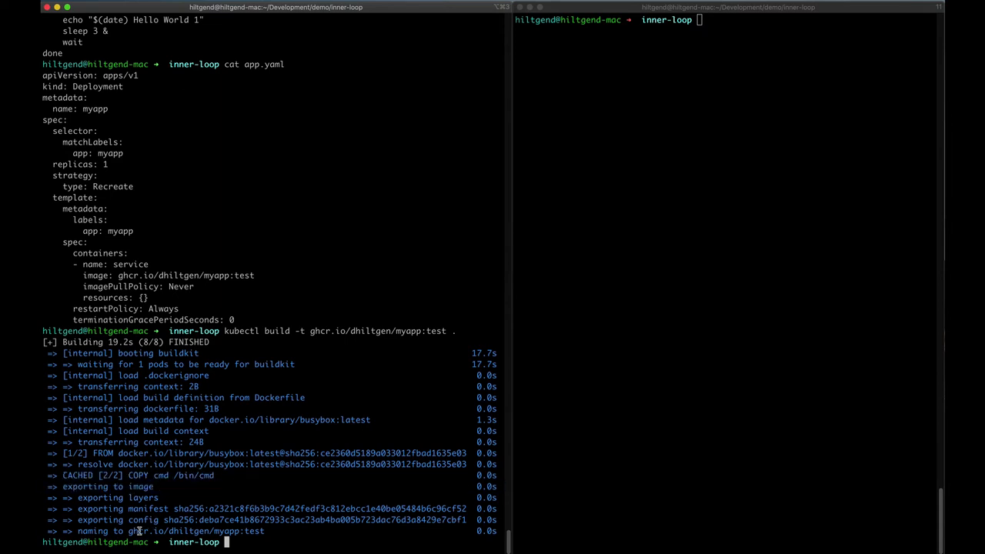
double_click(196, 531)
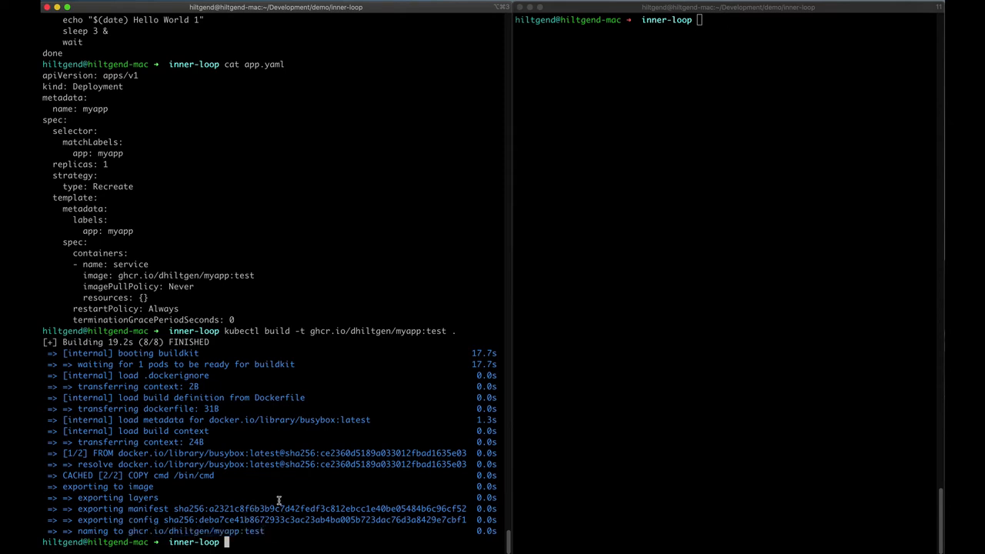
Step: Apply ./app.yaml with kubectl and highlight the running buildkit and myapp pod names
text(kubectl)
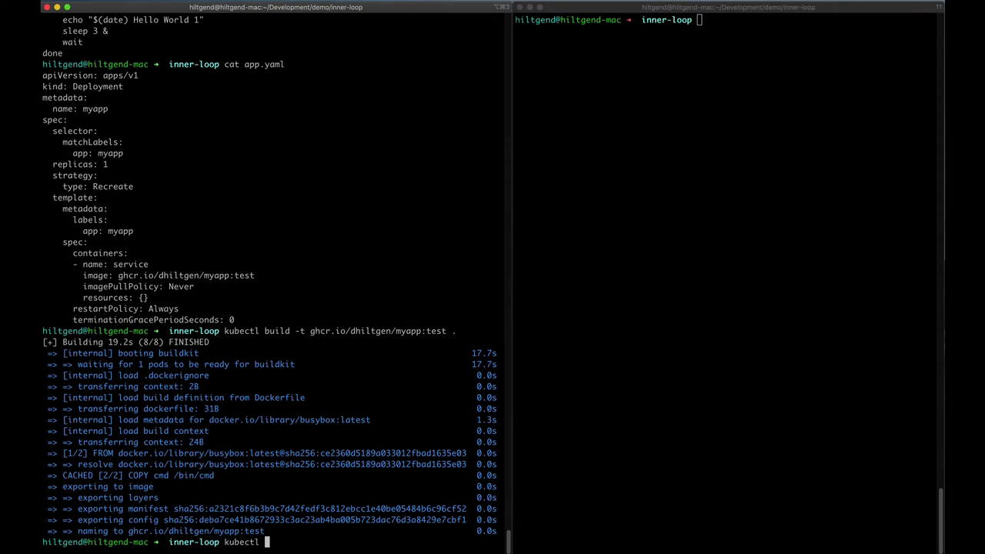
text(apply -f ./app.yaml)
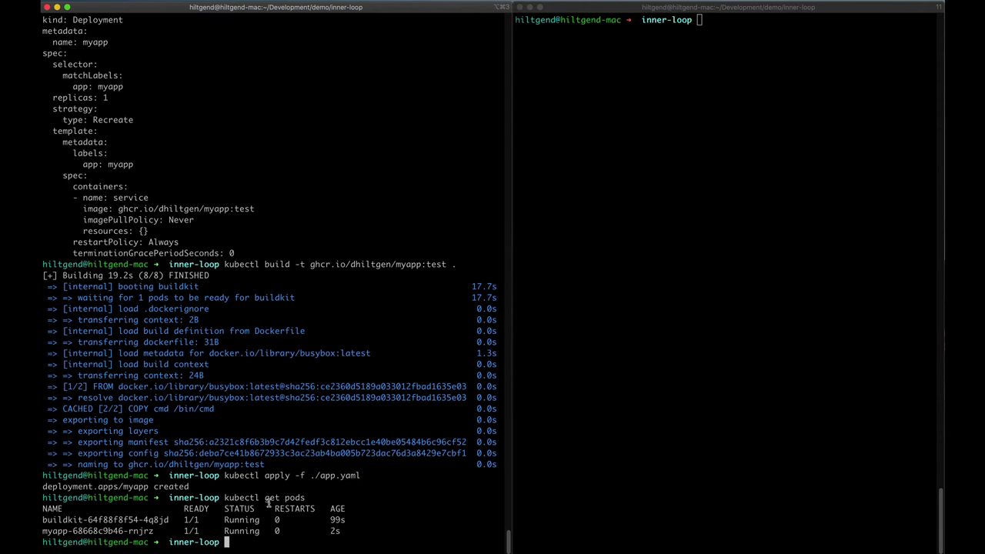
double_click(106, 520)
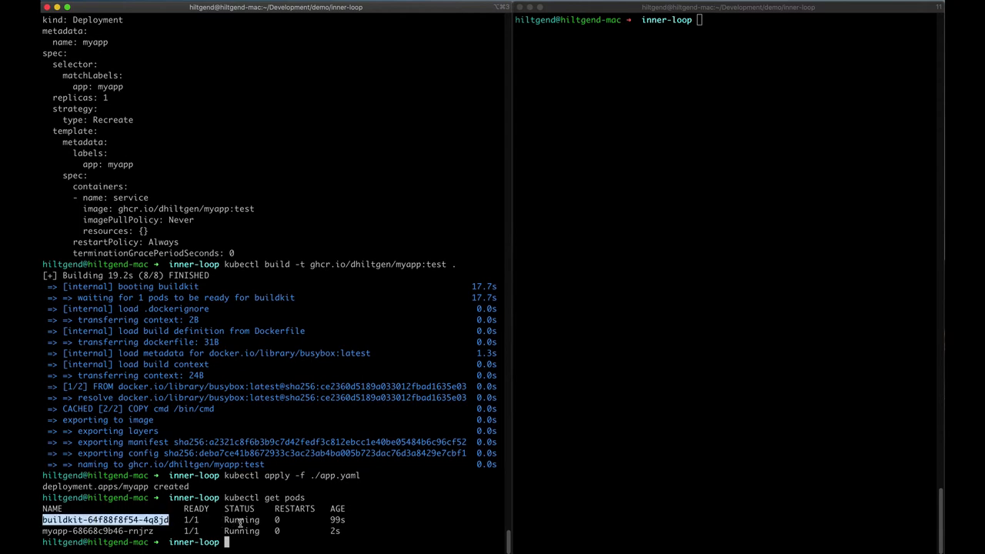
double_click(98, 531)
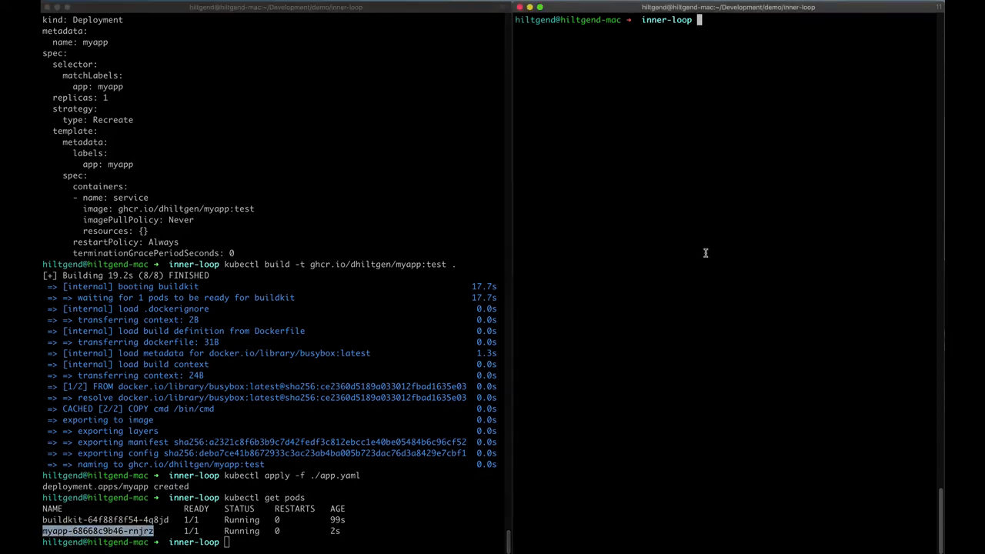
Step: In the right pane, loop kubectl logs -f -l app=myapp to follow the myapp logs
text(while 1; do kubectl logs -f -l app=myapp; done)
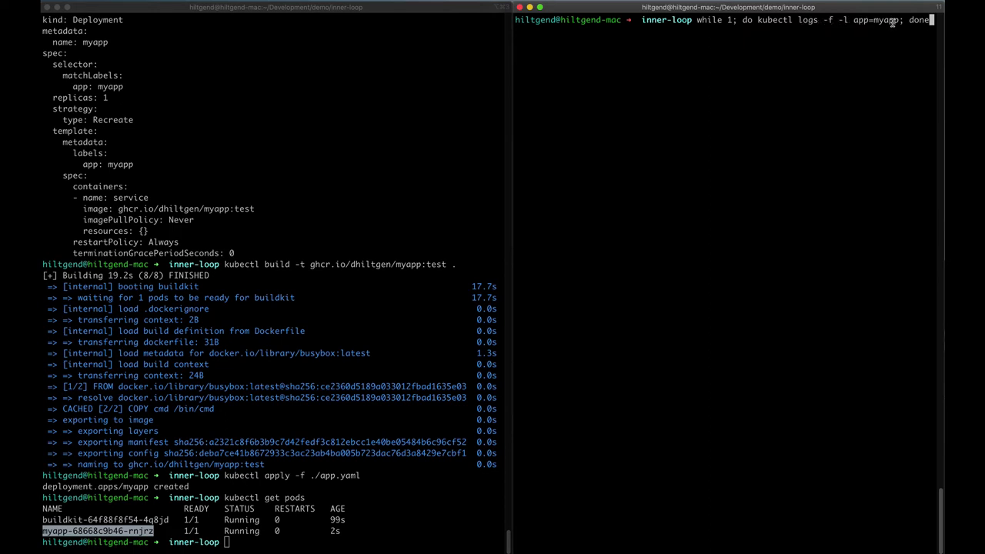
mouse_move(895, 78)
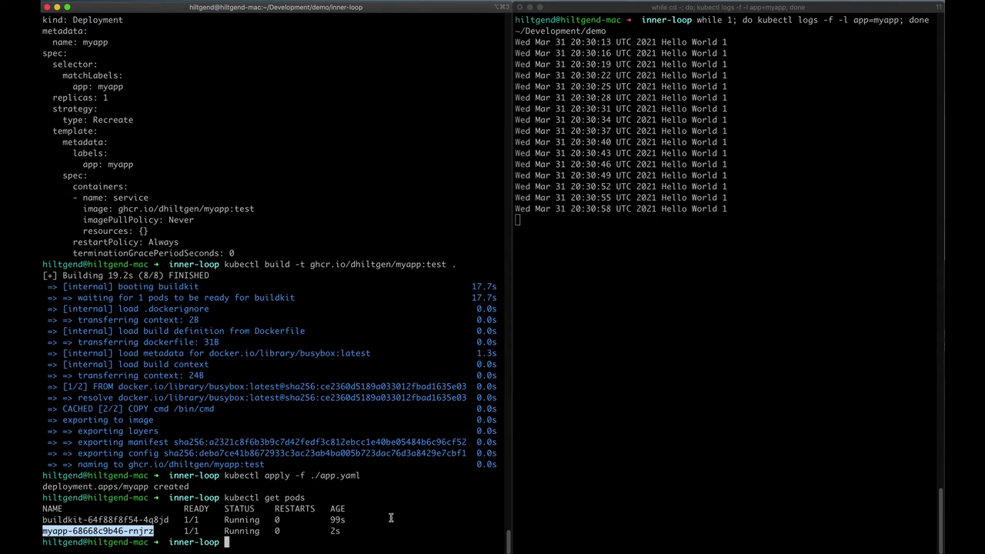
Step: Edit cmd in vim to echo Hello World 2 instead of 1, saving with :wq
text(vim cmd)
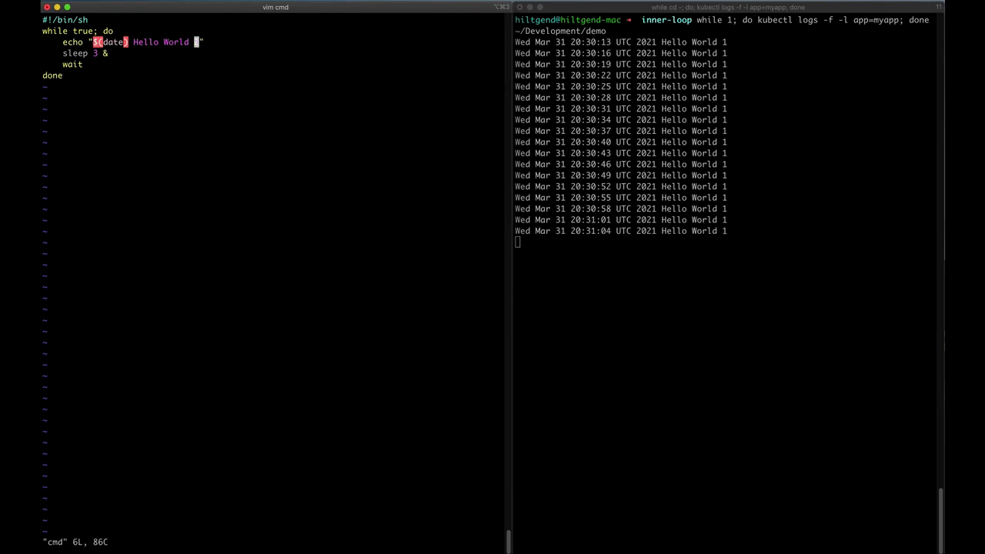
text(2)
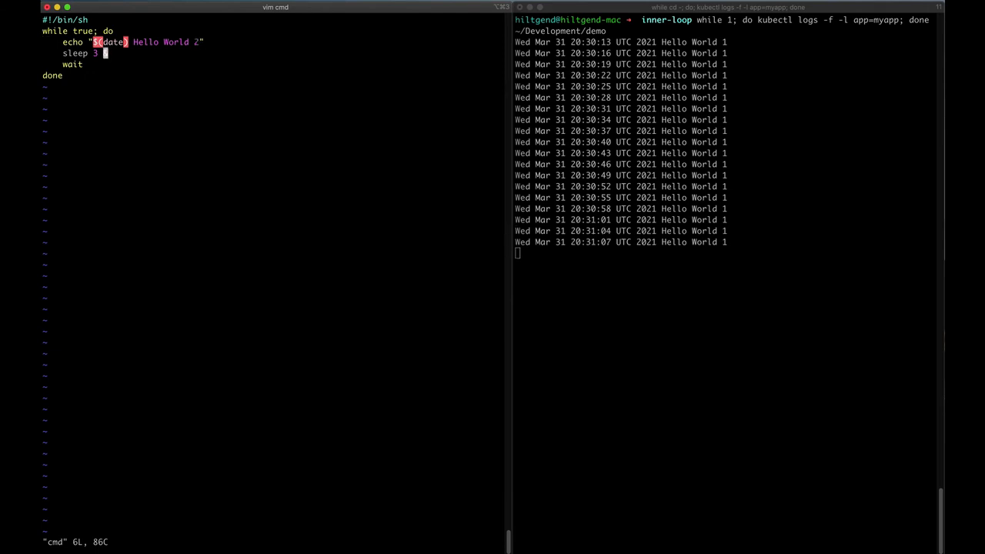
text(:wq)
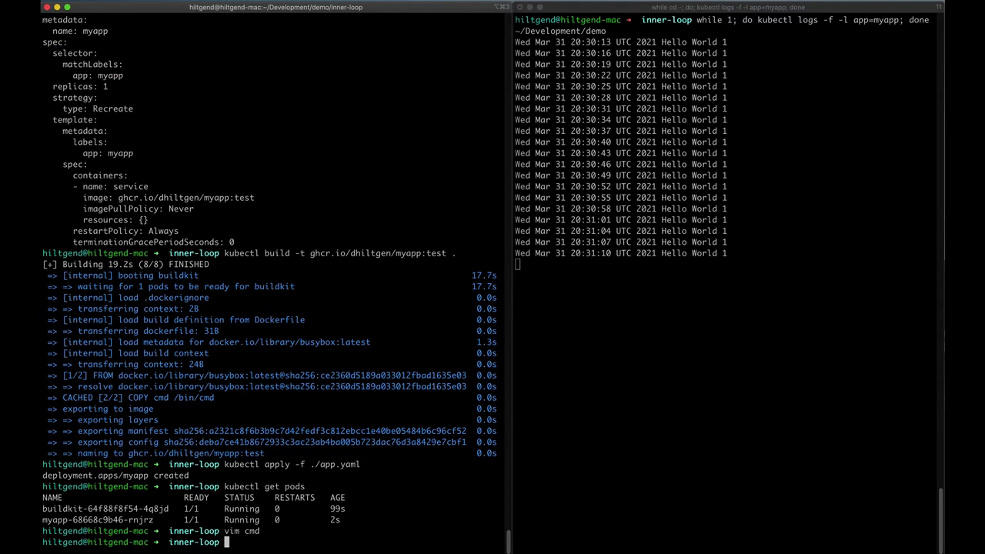
Step: Restart the log loop, rebuild ghcr.io/dhiltgen/myapp:test, and delete the app=myapp pod
text(while 1; do kubectl logs -f -l app=myapp; done)
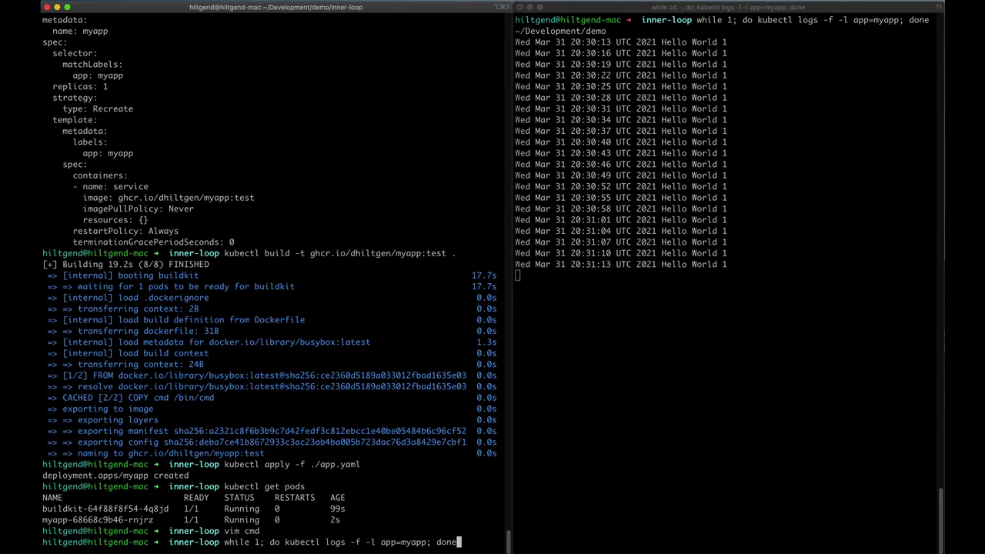
text(kubectl build -t ghcr.io/dhiltgen/myapp:test . &&)
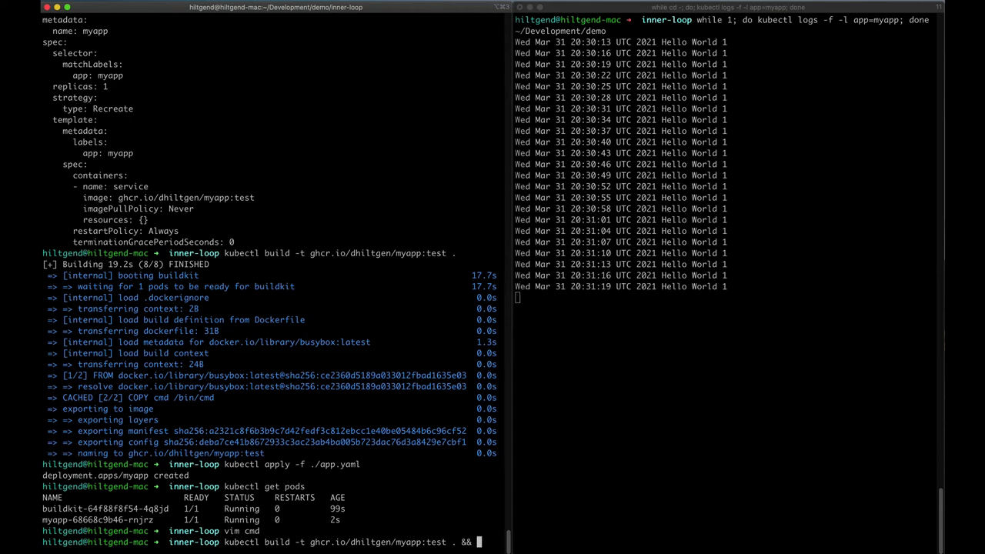
text(kubectl delete pod -l)
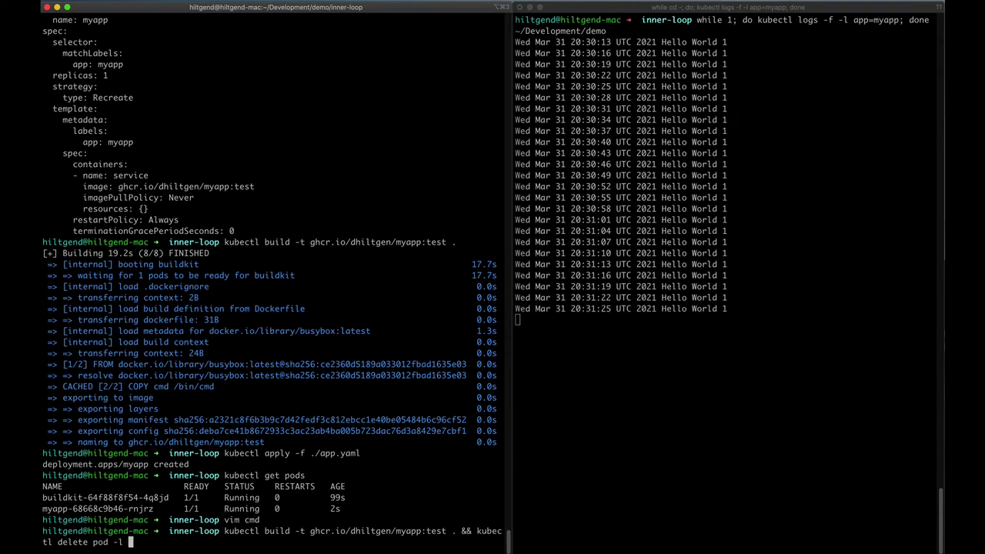
text(app=myapp)
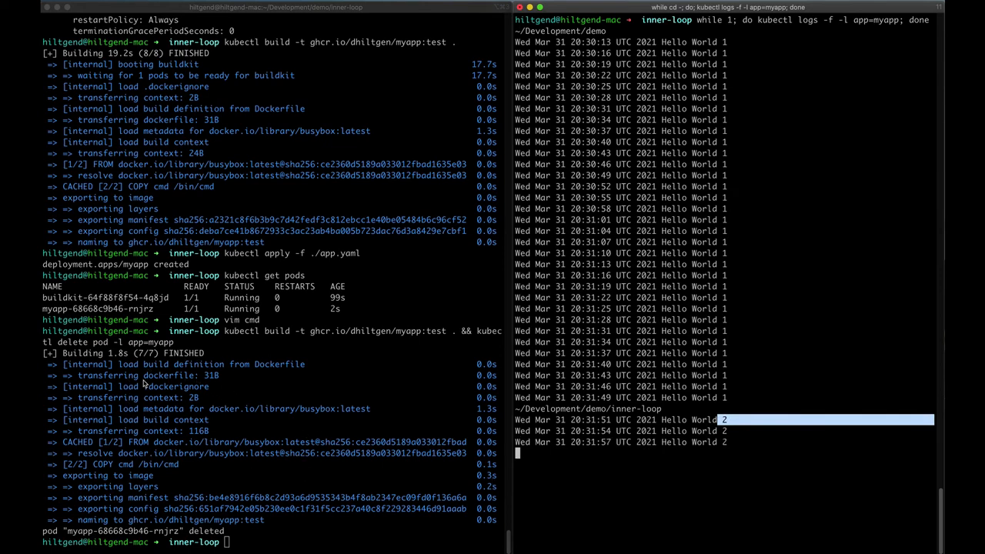
mouse_move(468, 361)
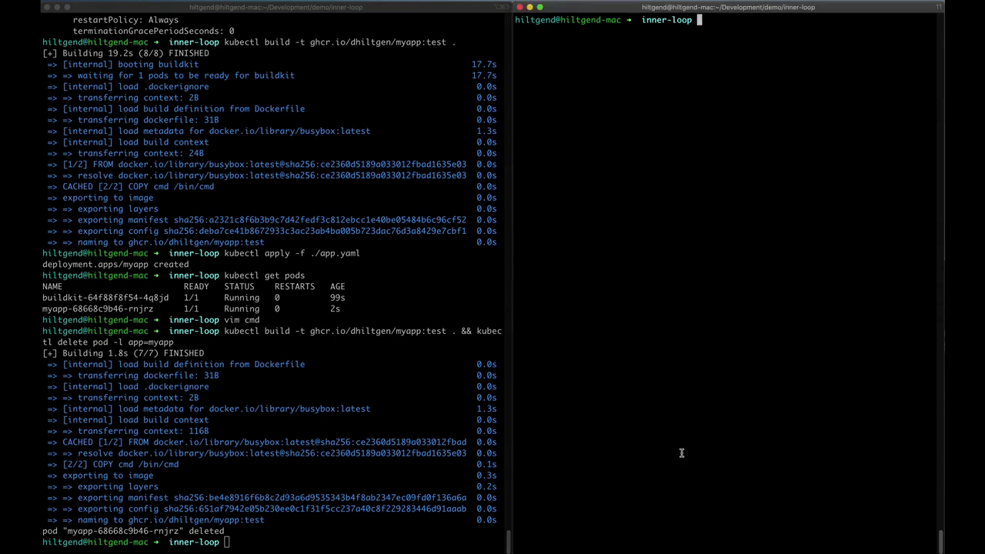
Step: Run kubectl delete deployment buildkit in the right pane
text(kubectl)
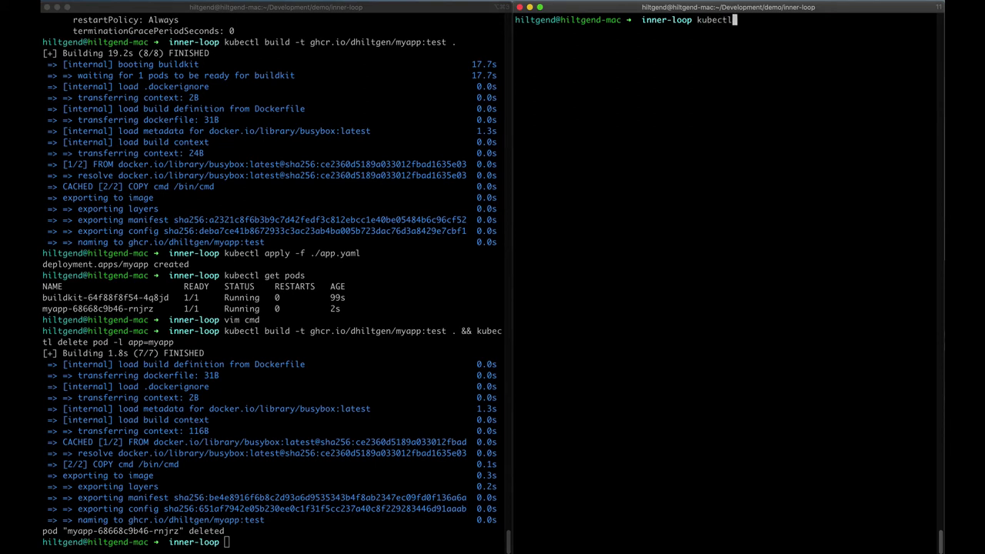
text(delete)
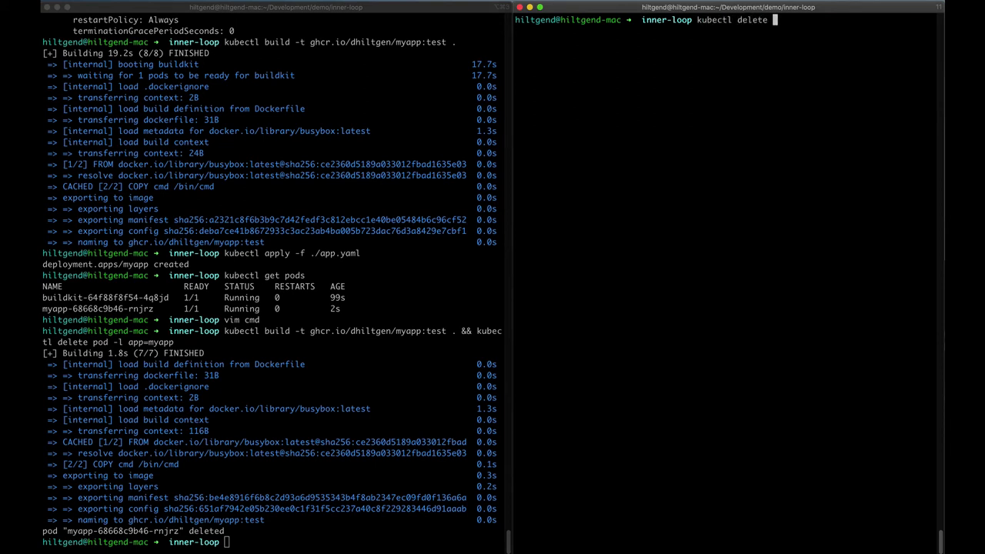
text(deployment buildkit)
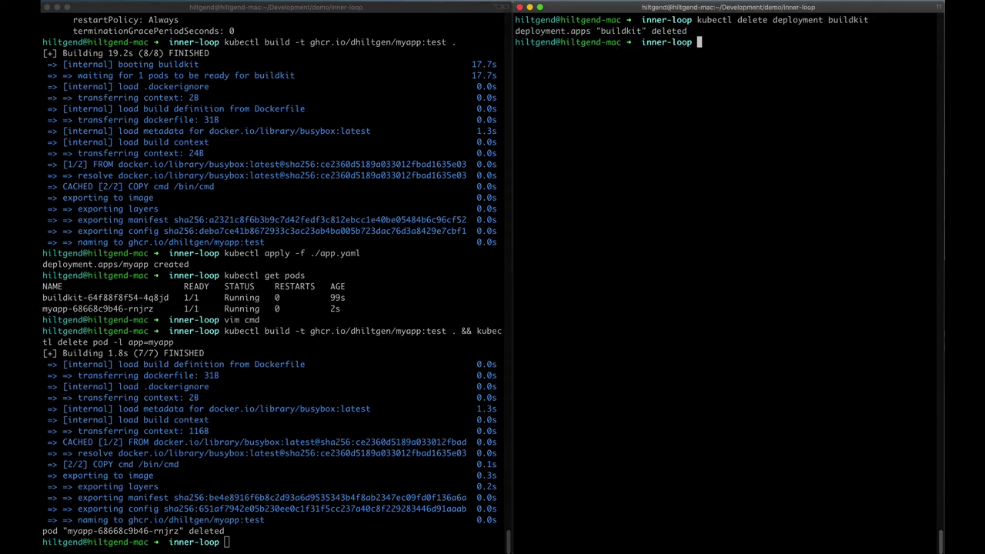
text(kubectl)
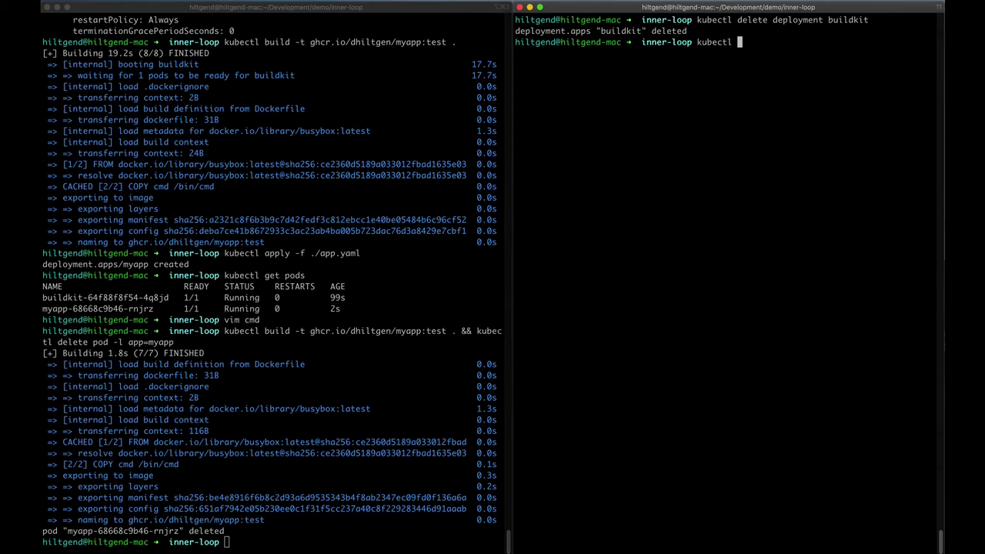
Step: Show the kubectl buildkit --help output listing build, create, ls, rm and version
text(buildkit bui)
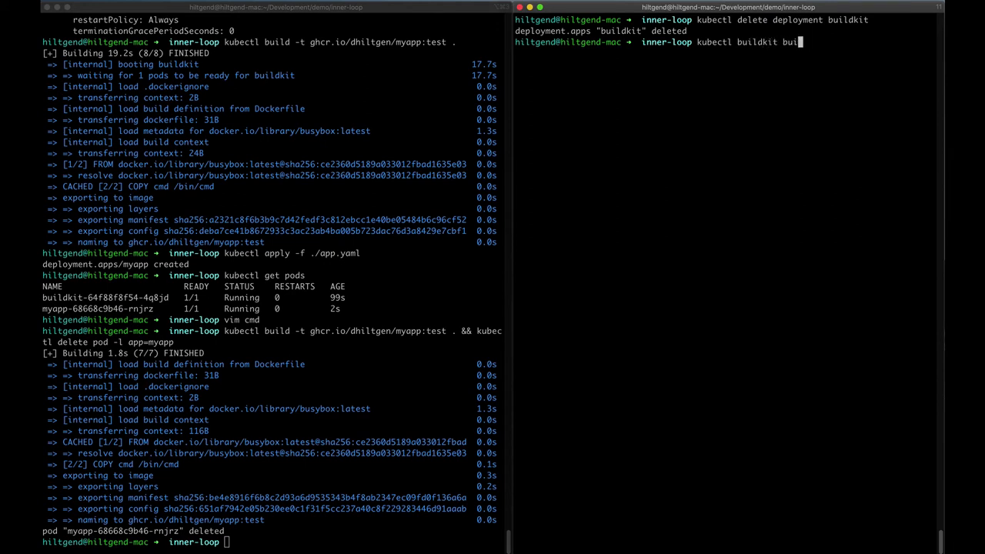
text(--help)
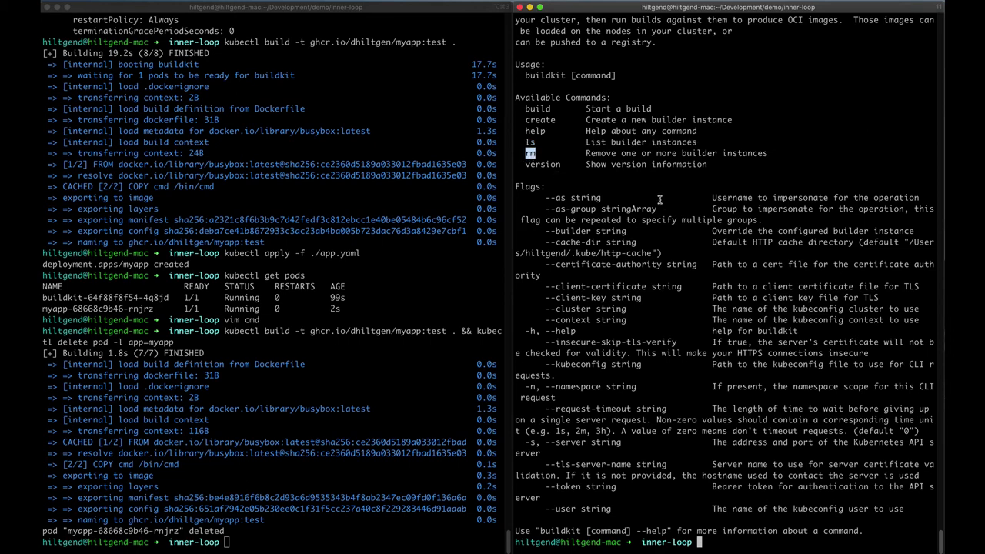
mouse_move(752, 78)
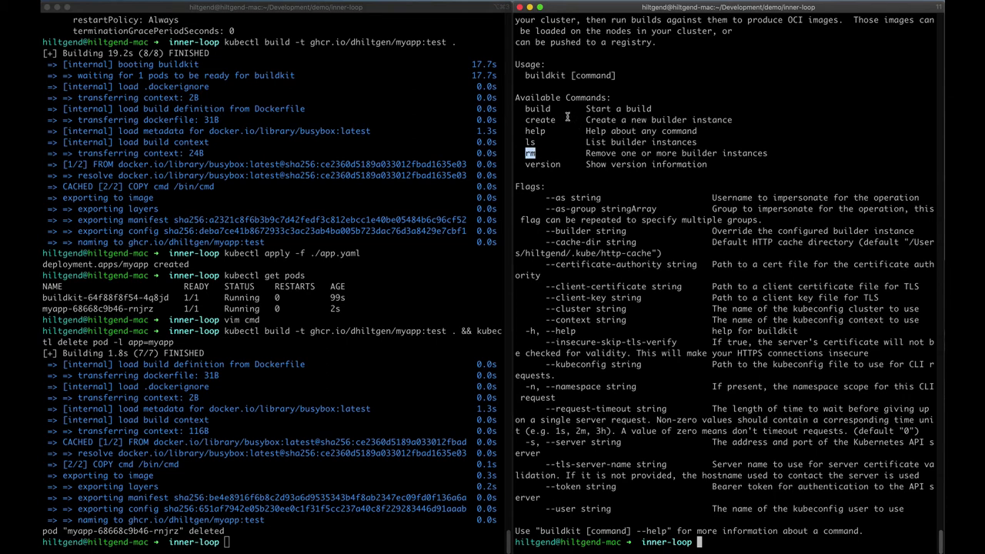
mouse_move(738, 288)
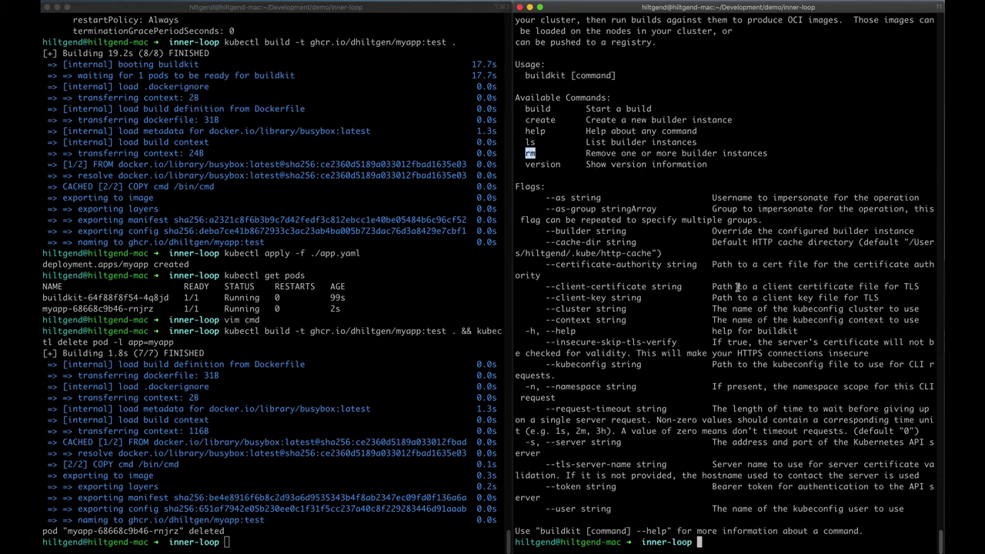
Step: Run kubectl buildkit create --help and highlight the --rootless and --runtime options
text(kubectl b)
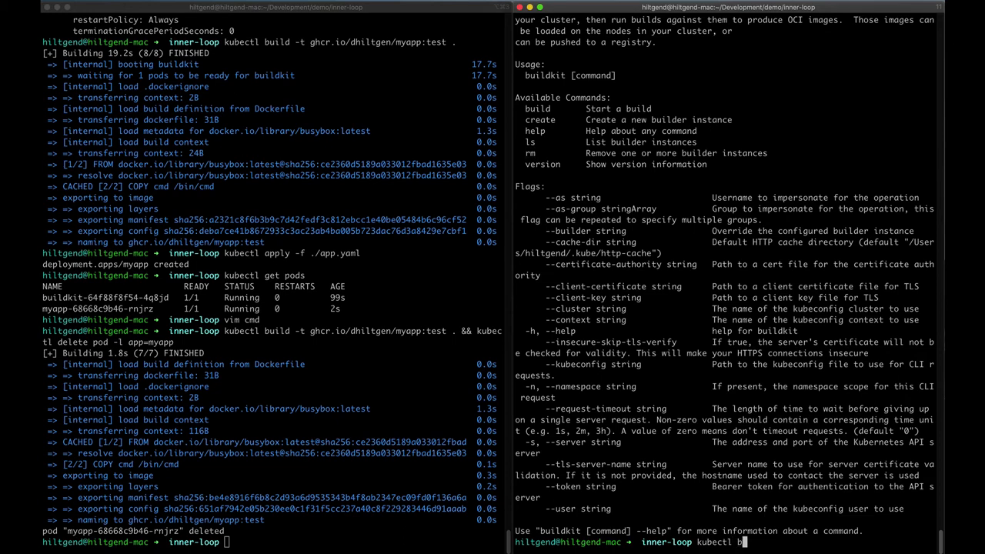
text(uildkit create --help)
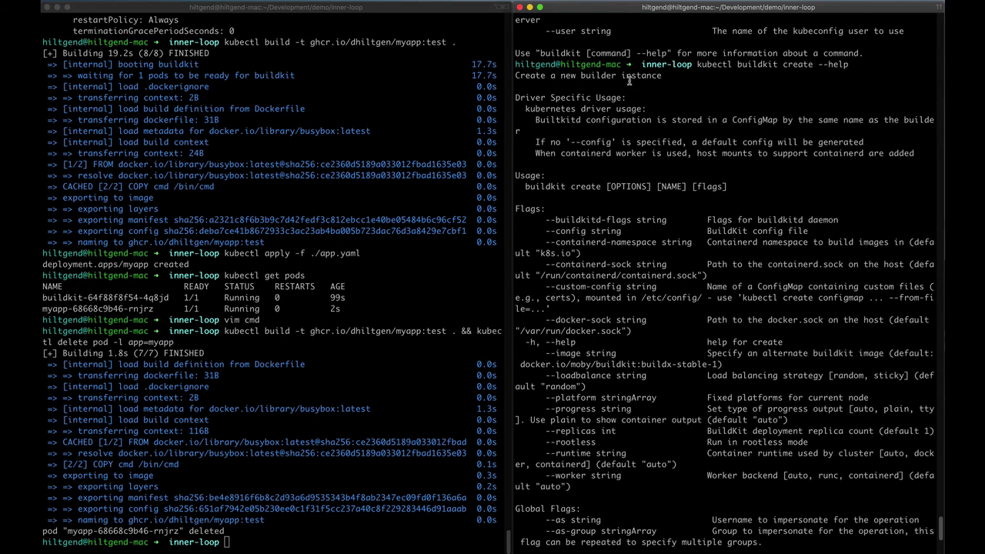
mouse_move(632, 237)
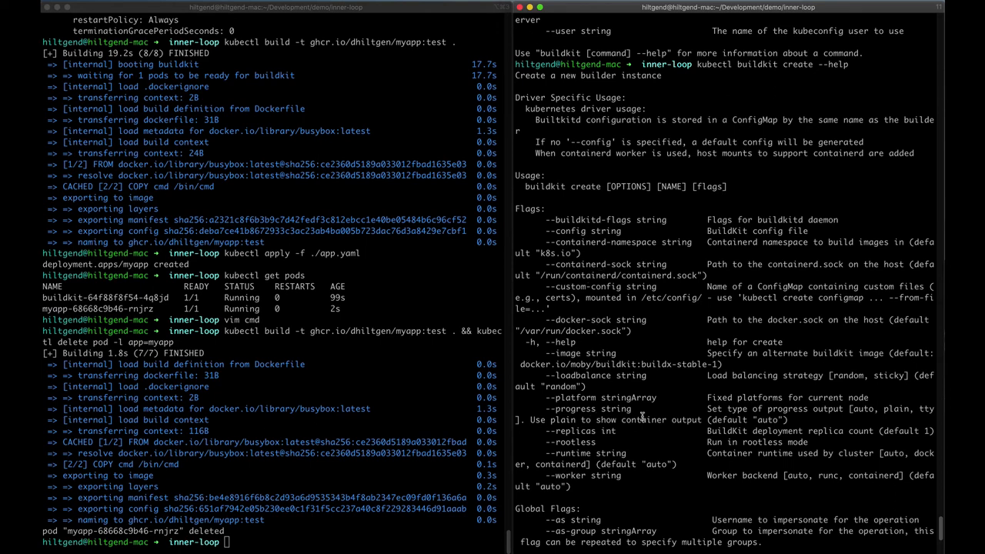
double_click(570, 442)
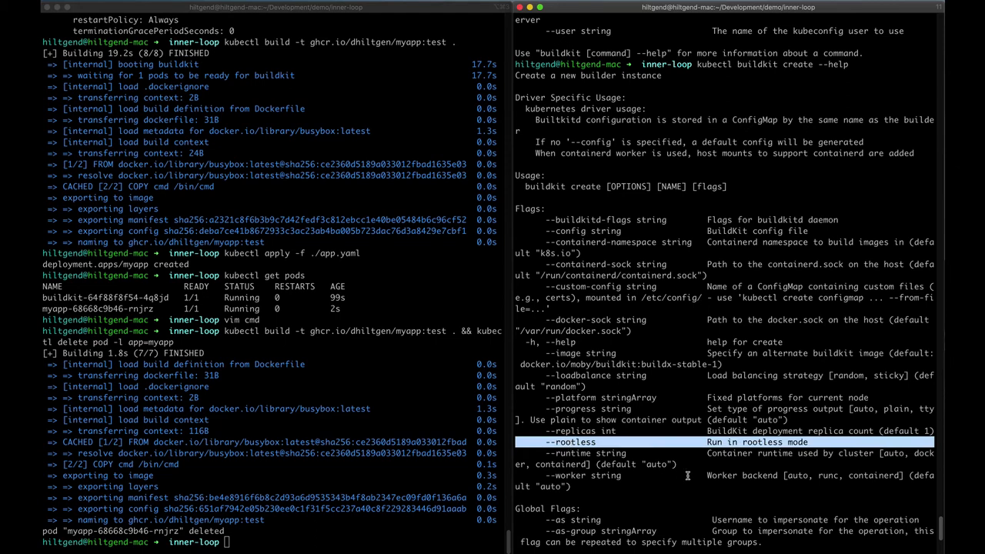
mouse_move(580, 243)
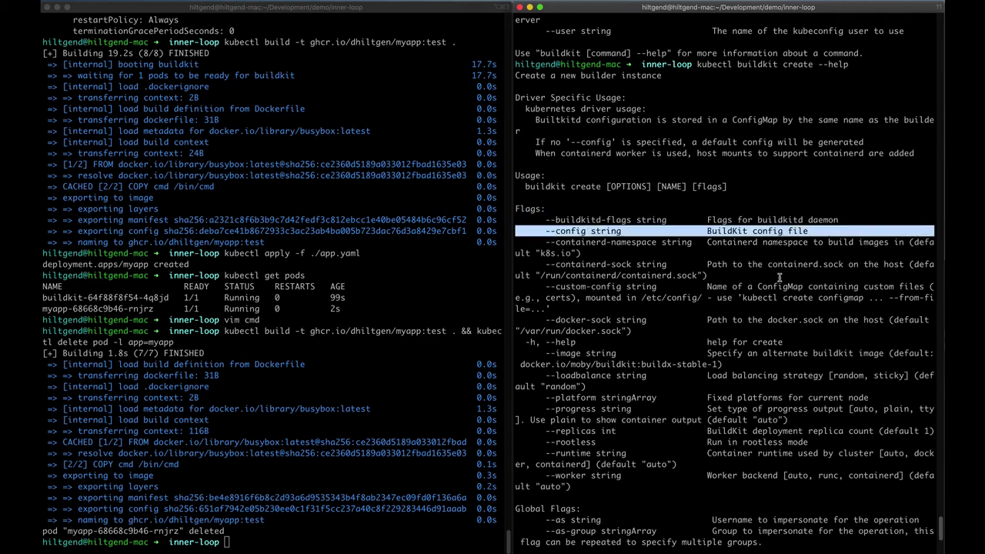
mouse_move(683, 382)
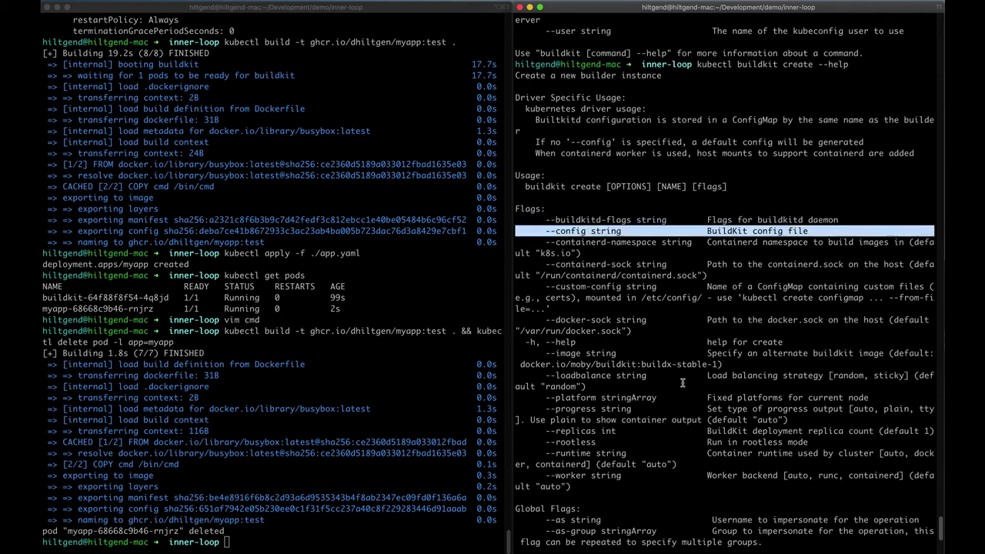
scroll(down, 3)
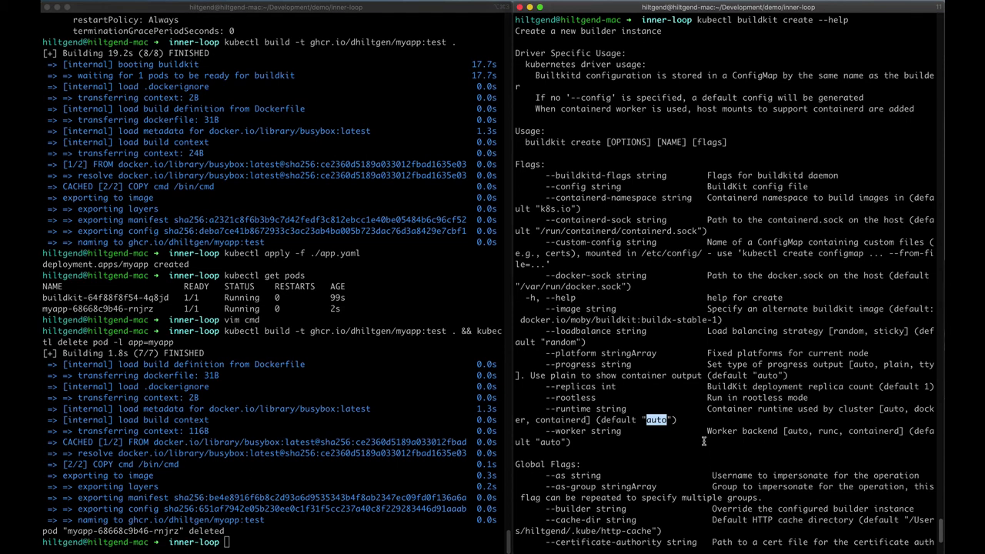
mouse_move(583, 422)
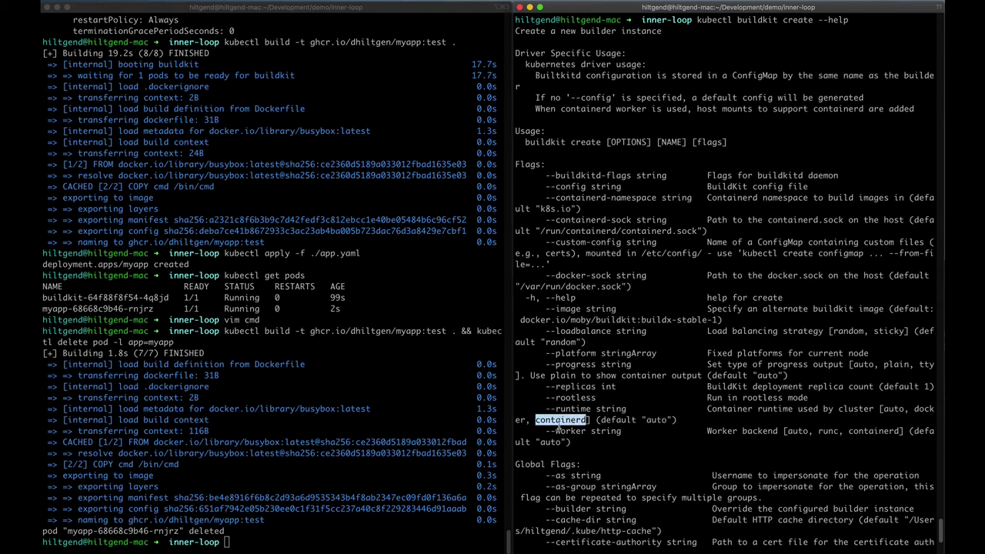
mouse_move(792, 435)
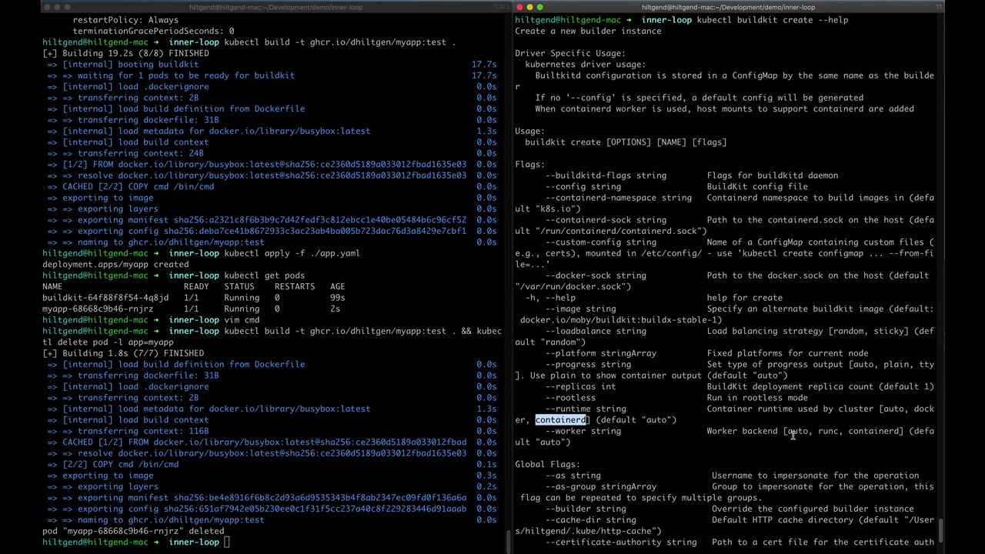
Step: Run kubectl buildkit create --runtime containerd to create a containerd-based builder
text(kubectl b)
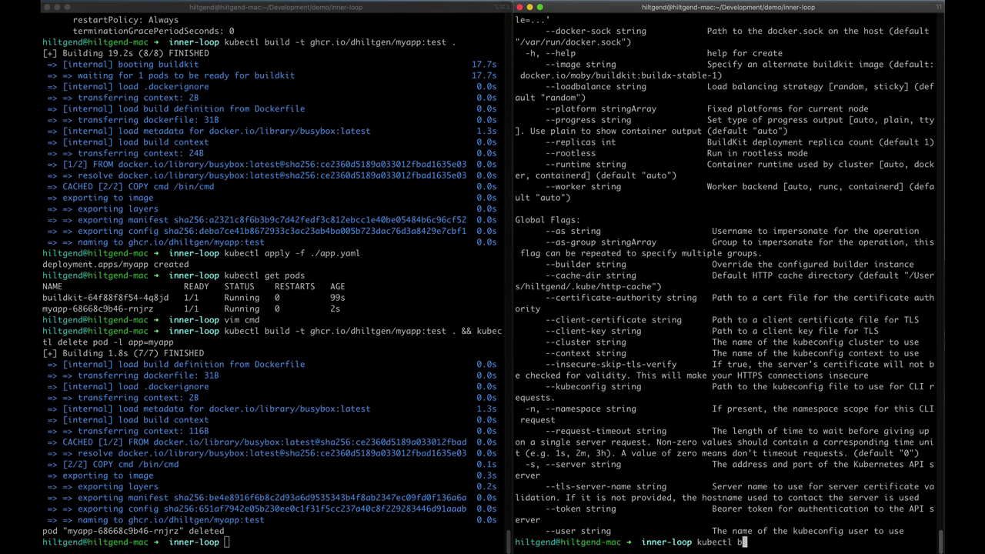
text(uildkit create -)
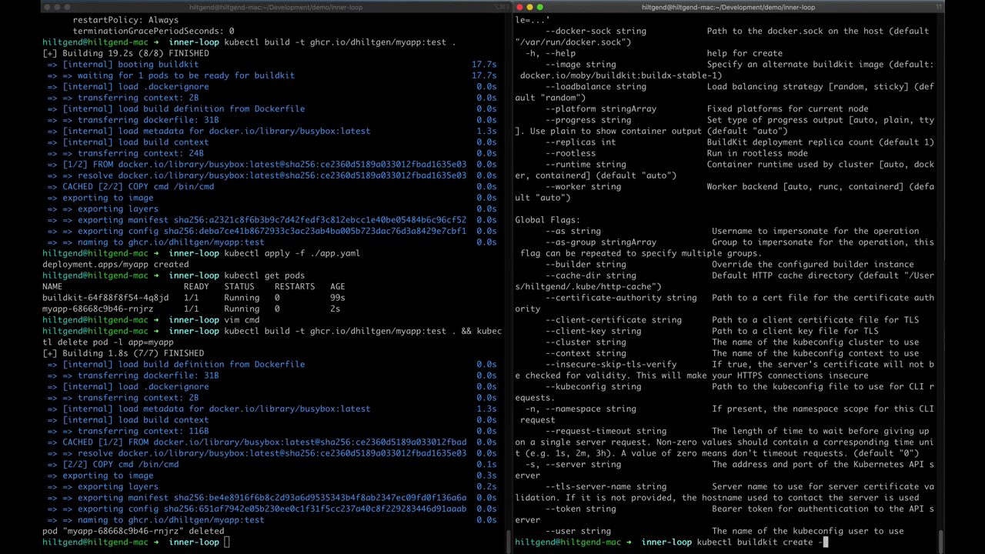
text(--runtime containerd)
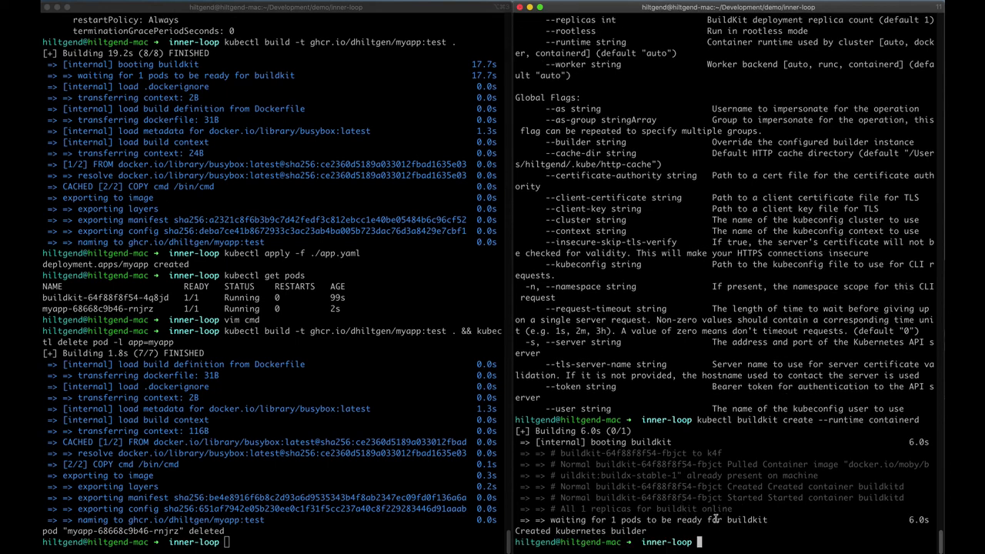
mouse_move(780, 526)
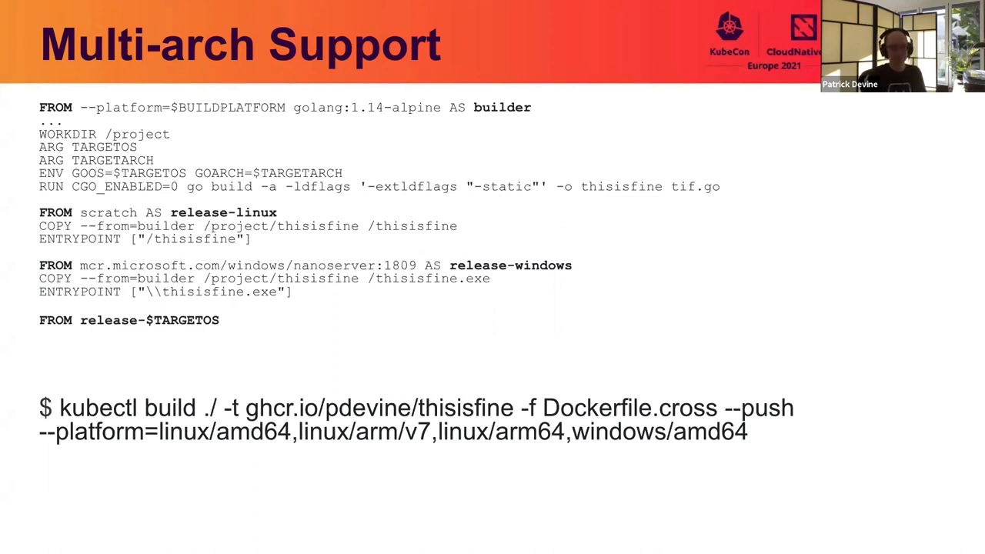
Step: Advance past 'What flavours of K8s?' to the 'Try it out!' slide
key(Right)
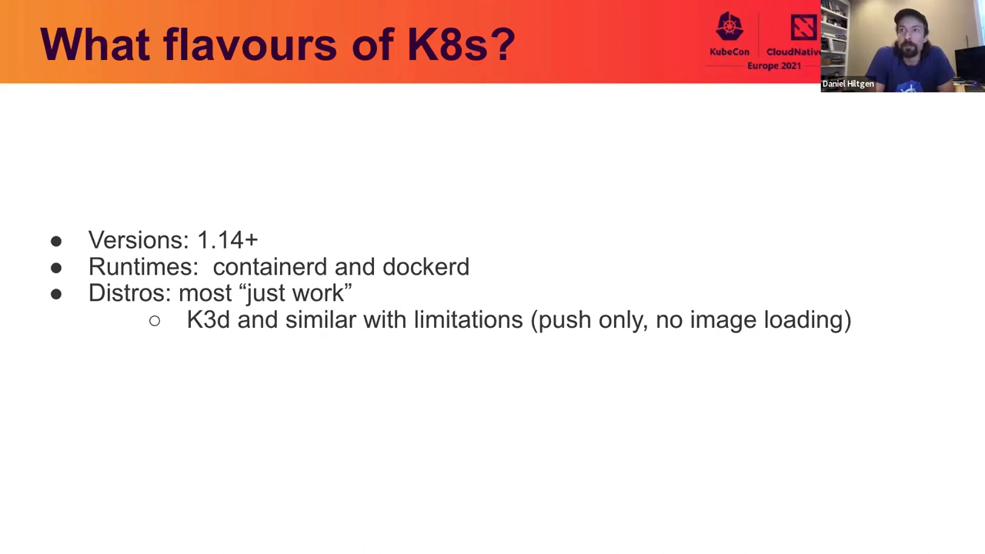
key(Right)
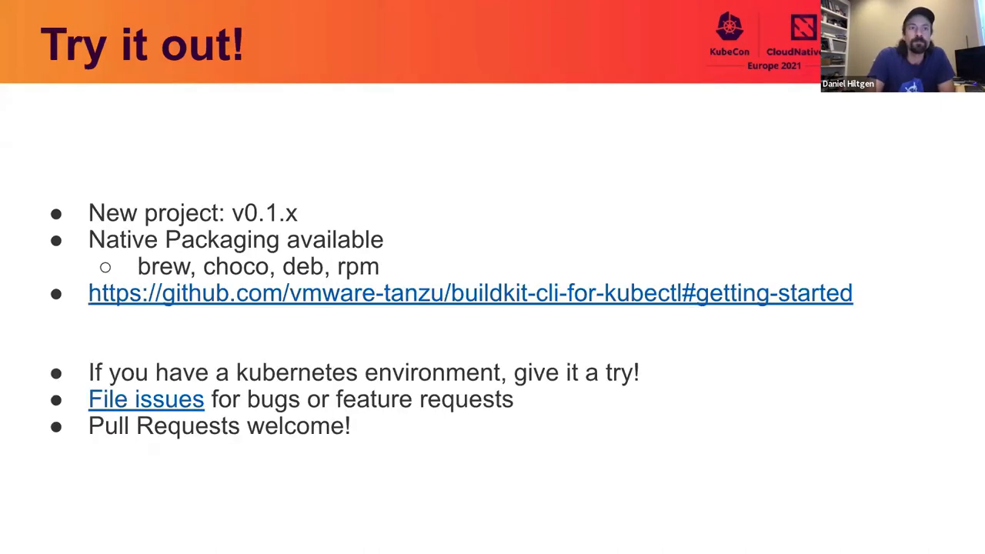